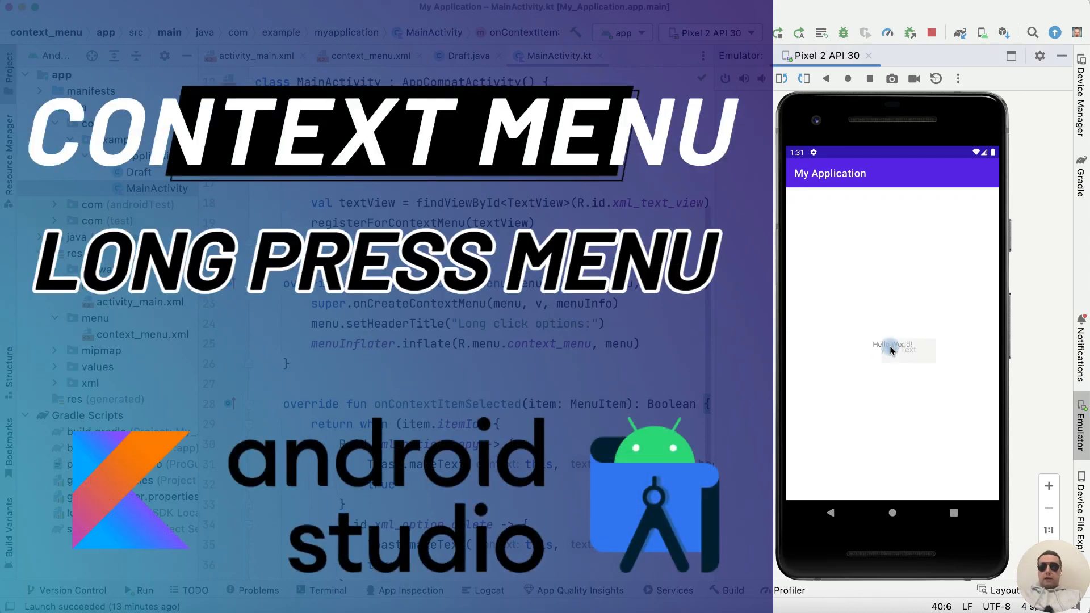
# Try the demo context menu, then create the Empty Activity project 'Context Menu' at API 26.
pyautogui.click(892, 347)
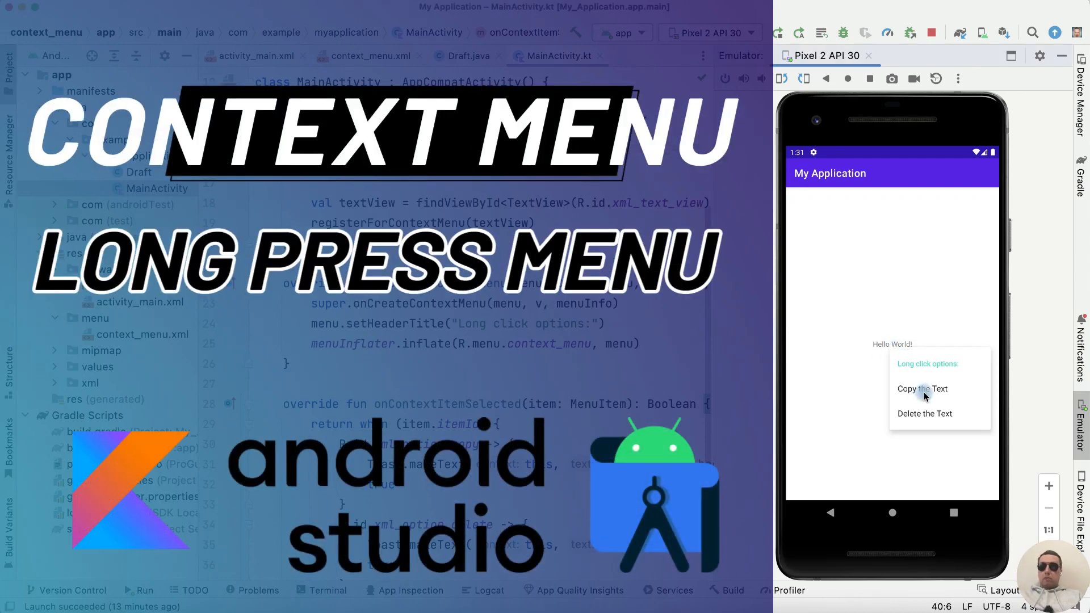
pyautogui.click(921, 388)
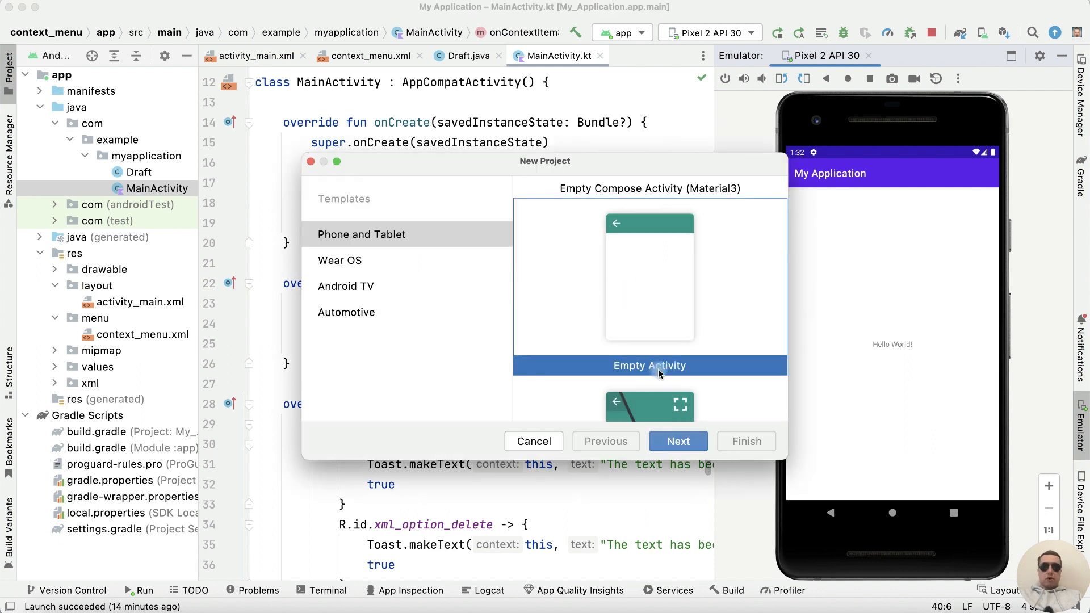
pyautogui.click(677, 440)
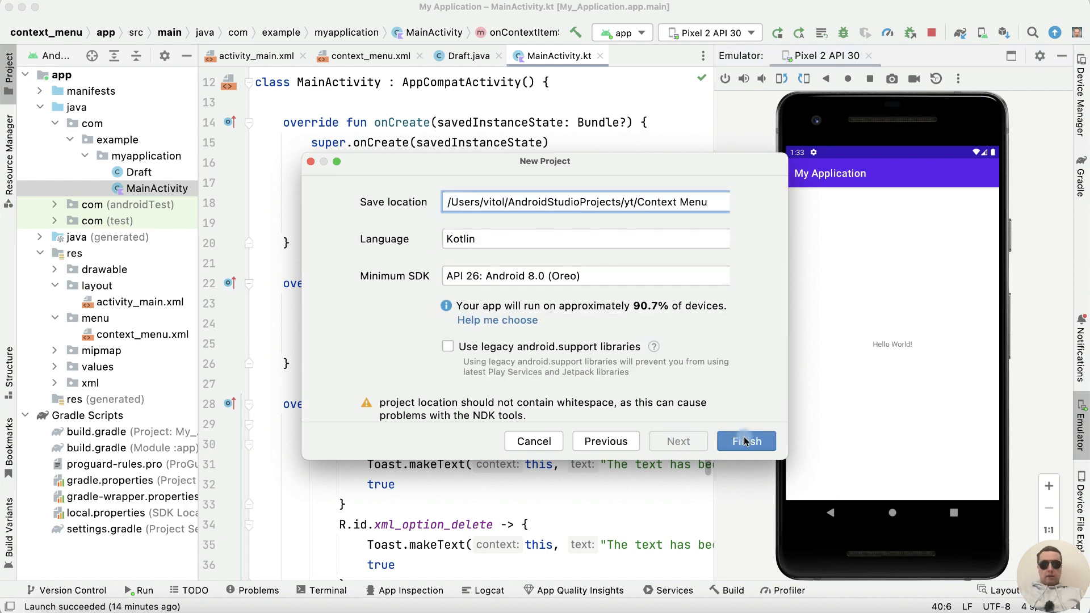
pyautogui.click(746, 440)
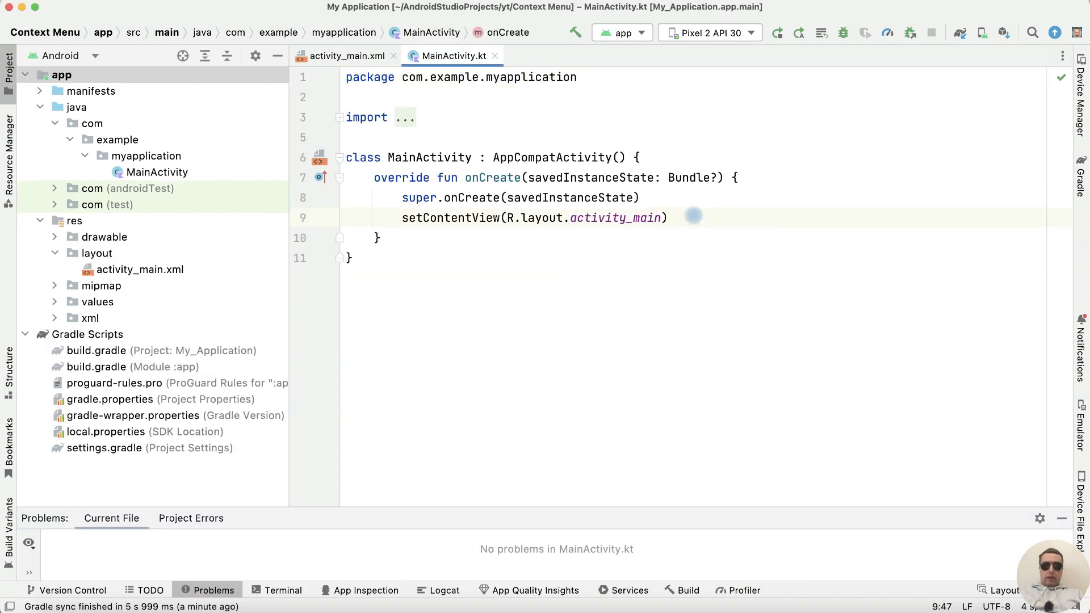
# Start the line val textView = findViewById<TextView>(R.id. below setContentView.
pyautogui.write('val textView = findViewById<>(')
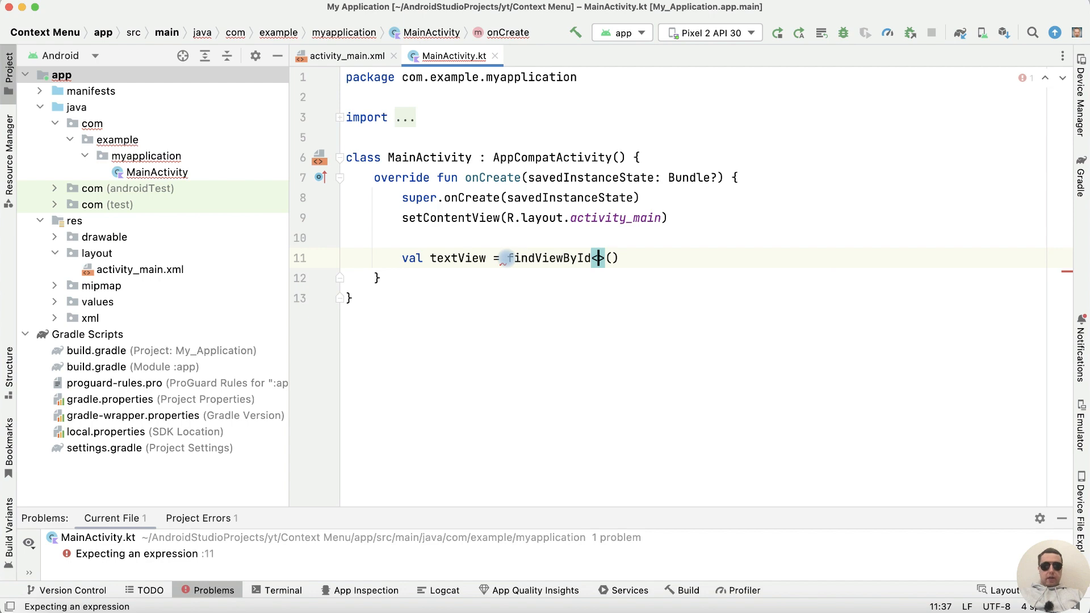
pyautogui.write('<TextView>')
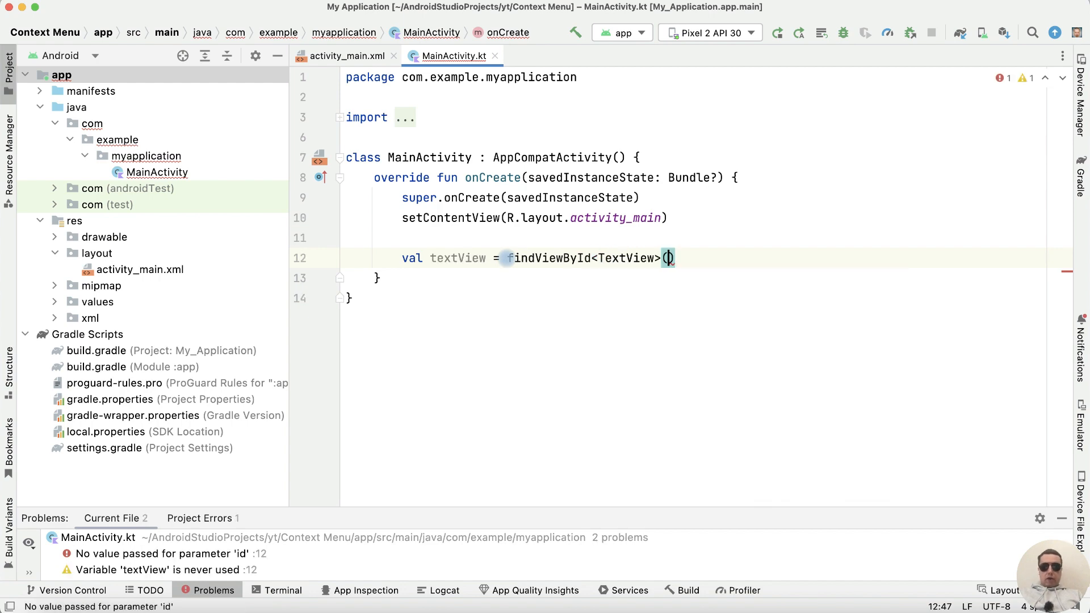
pyautogui.write('R.id')
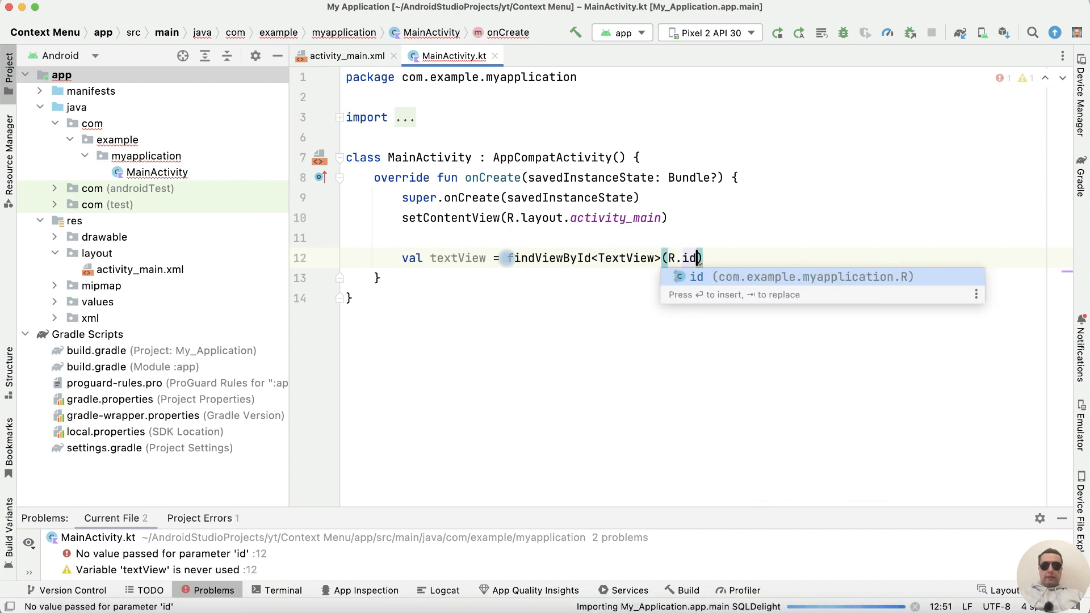
pyautogui.write('.')
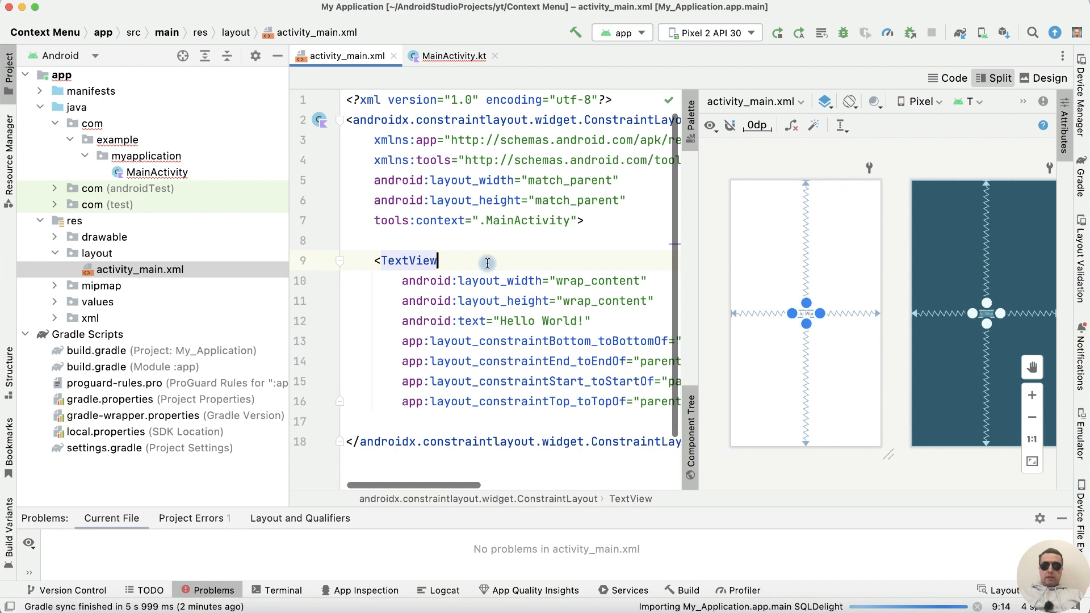
# Add android:id xml_text_view to the Hello World TextView and go back to MainActivity.
pyautogui.write('id:id="@+id/')
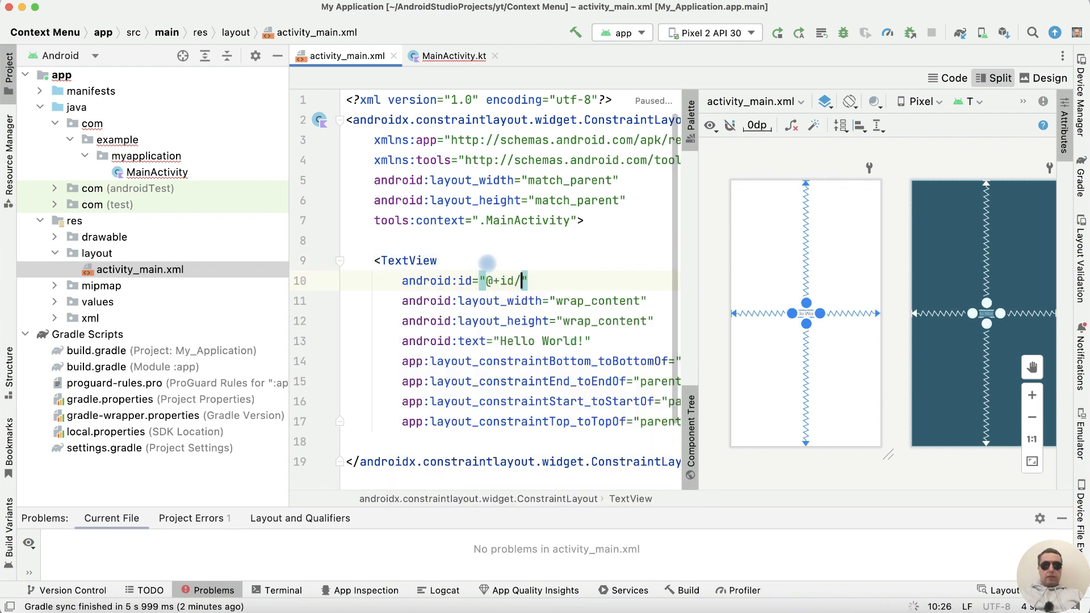
pyautogui.write('xml_text_view')
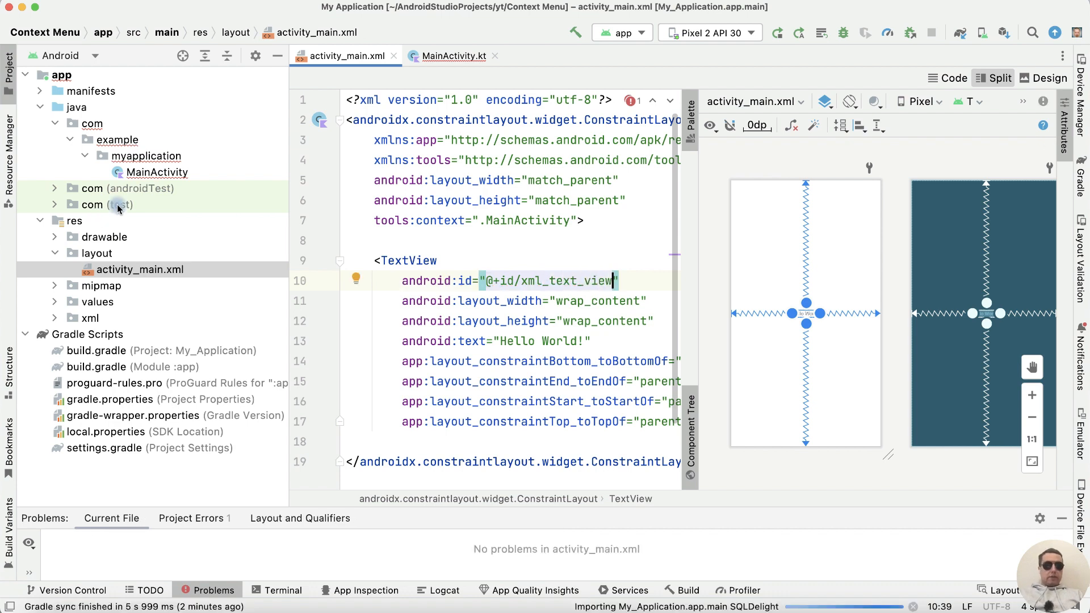
pyautogui.click(452, 56)
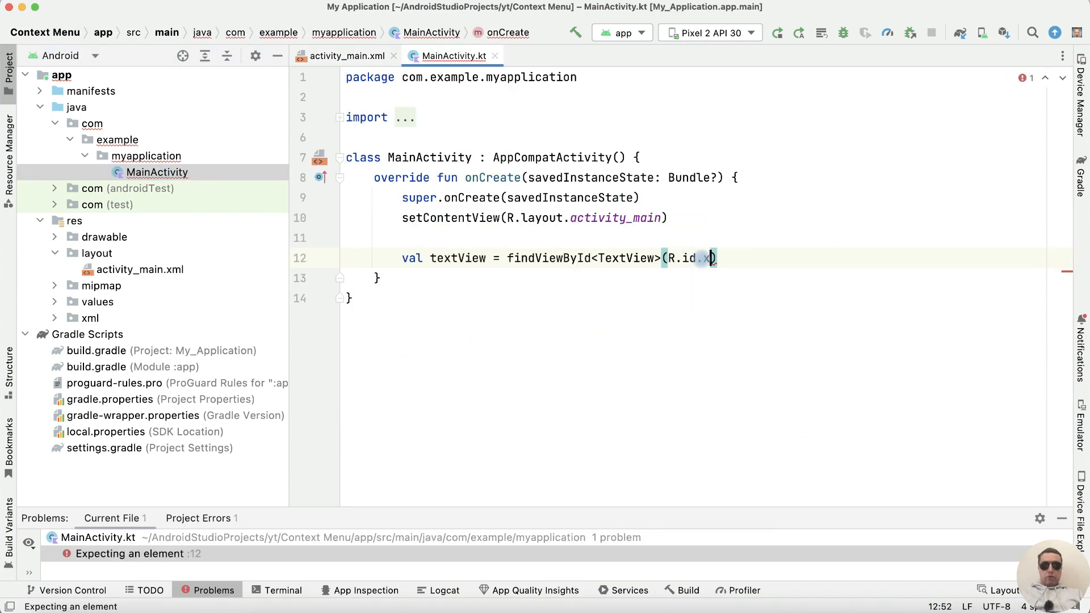
# Finish R.id.xml_text_view, rebuild, and add registerForContextMenu(textView) on the next line.
pyautogui.write('ml_text_view')
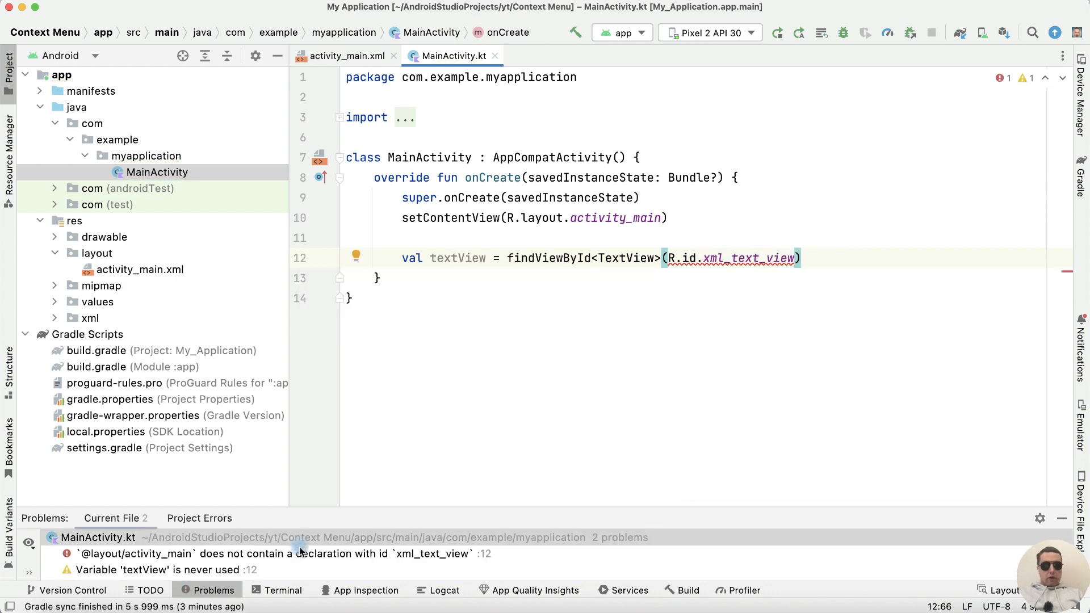
pyautogui.click(279, 554)
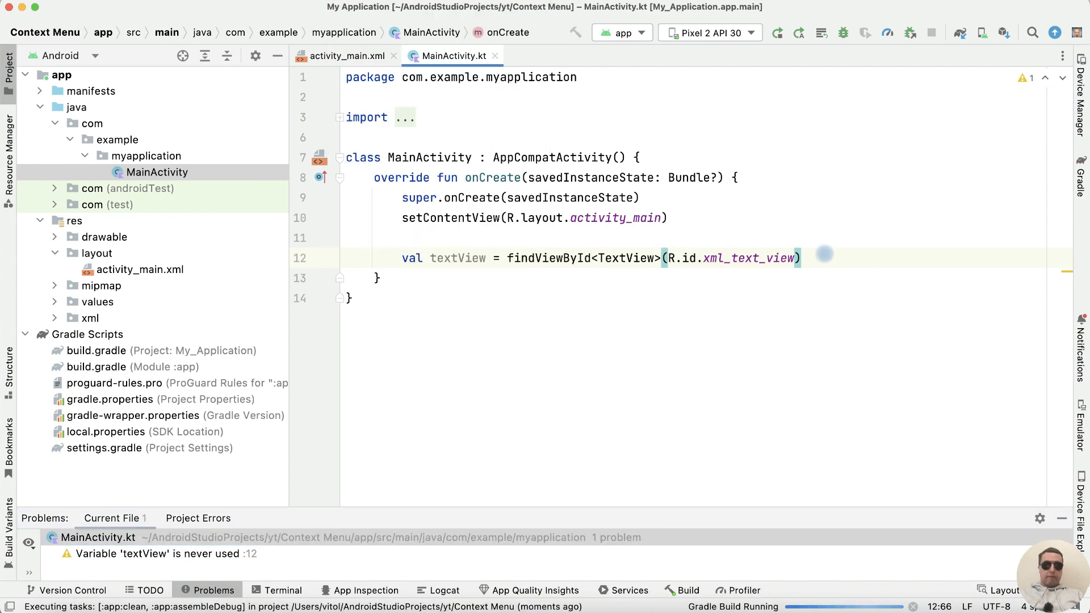
pyautogui.press('enter')
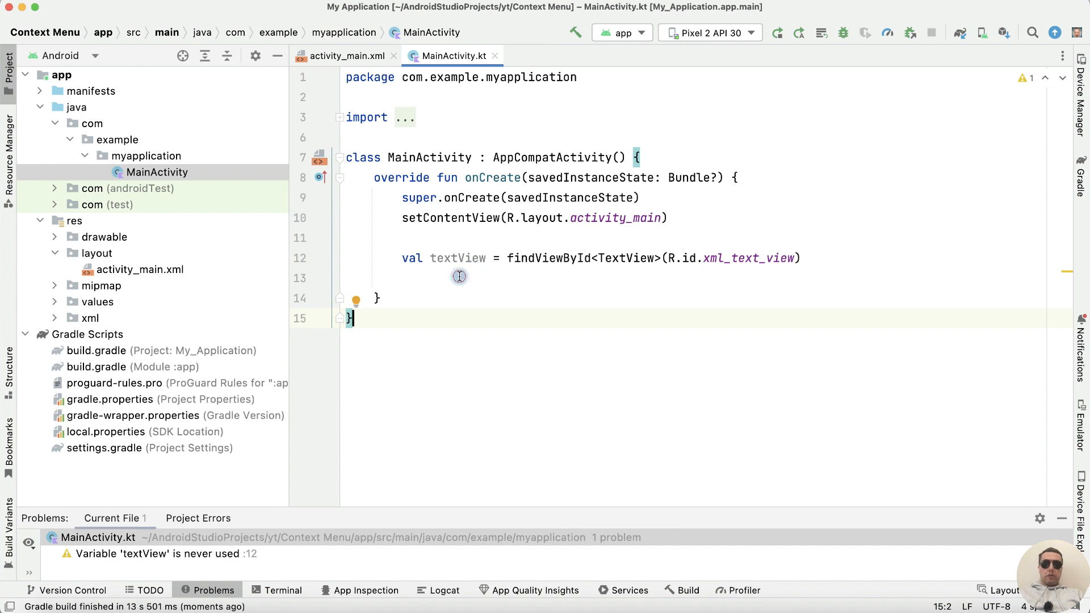
pyautogui.write('regi')
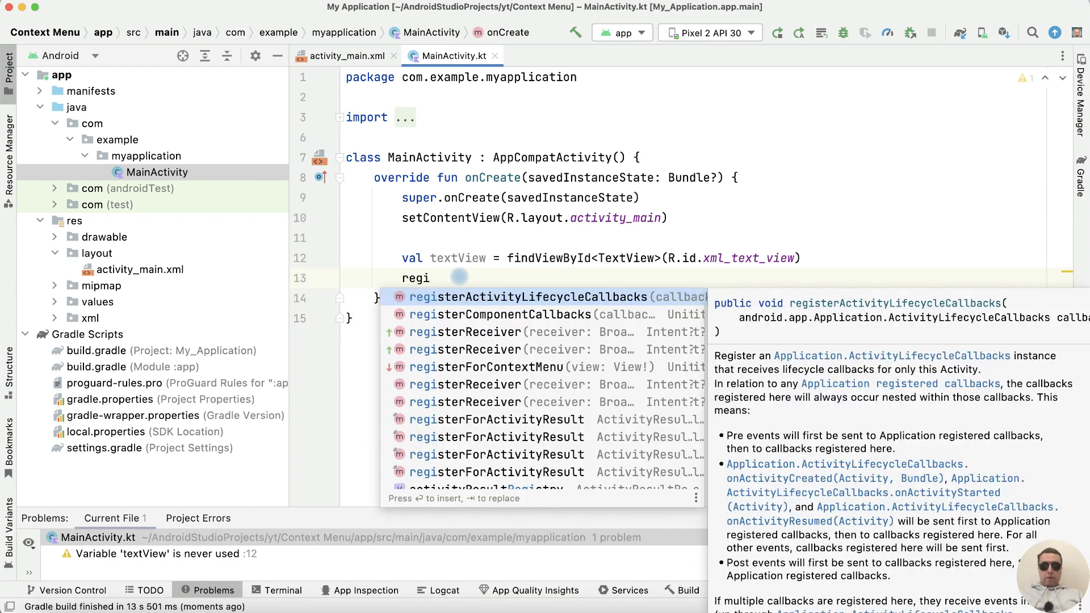
pyautogui.click(485, 366)
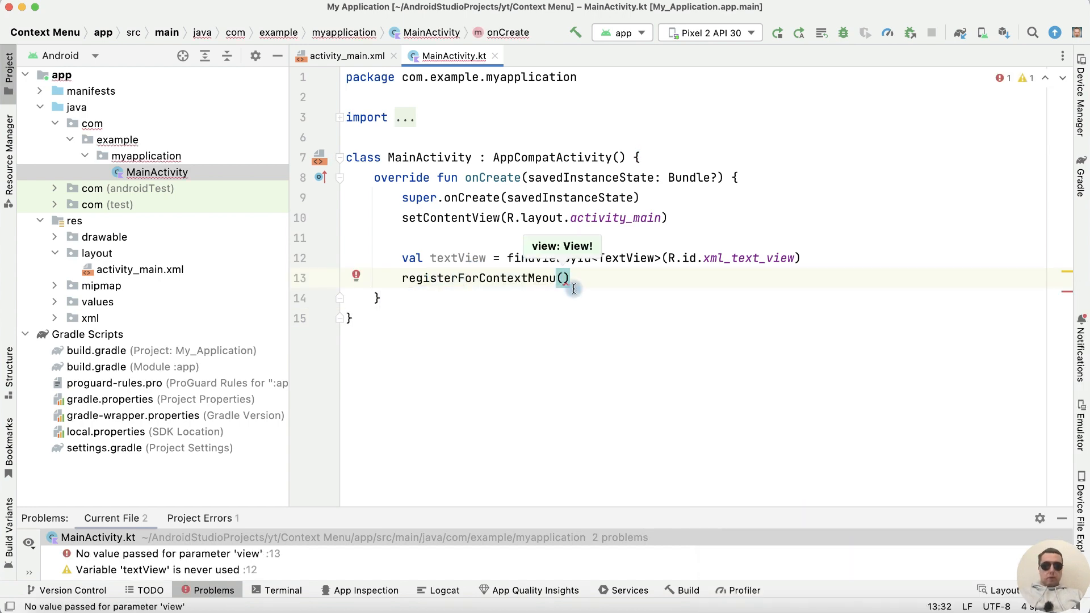
pyautogui.write('textView')
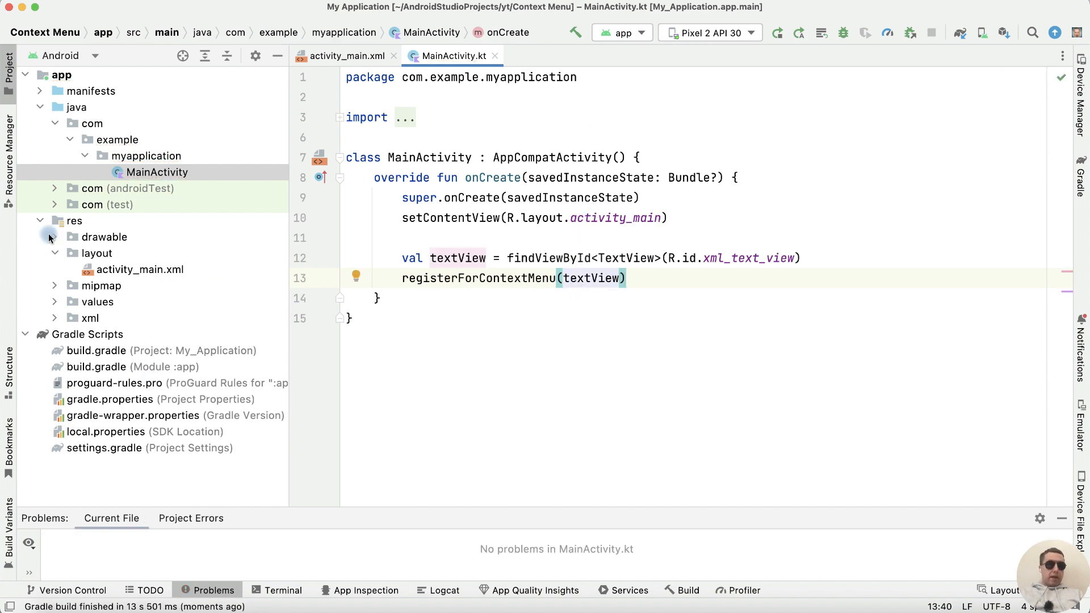
# Create a menu resource directory under the res folder.
pyautogui.rightClick(74, 221)
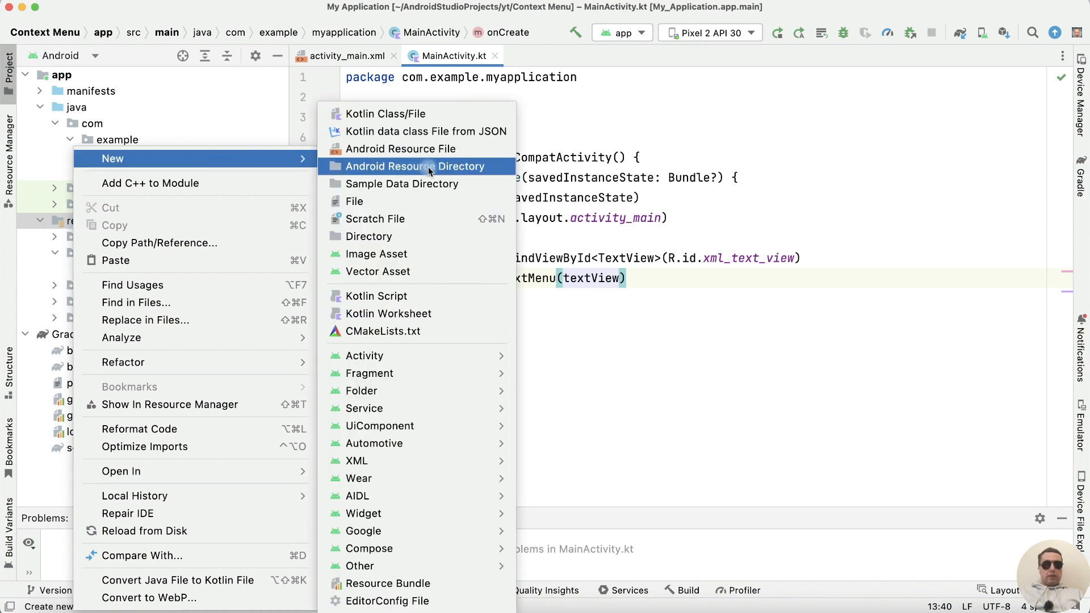
pyautogui.click(415, 167)
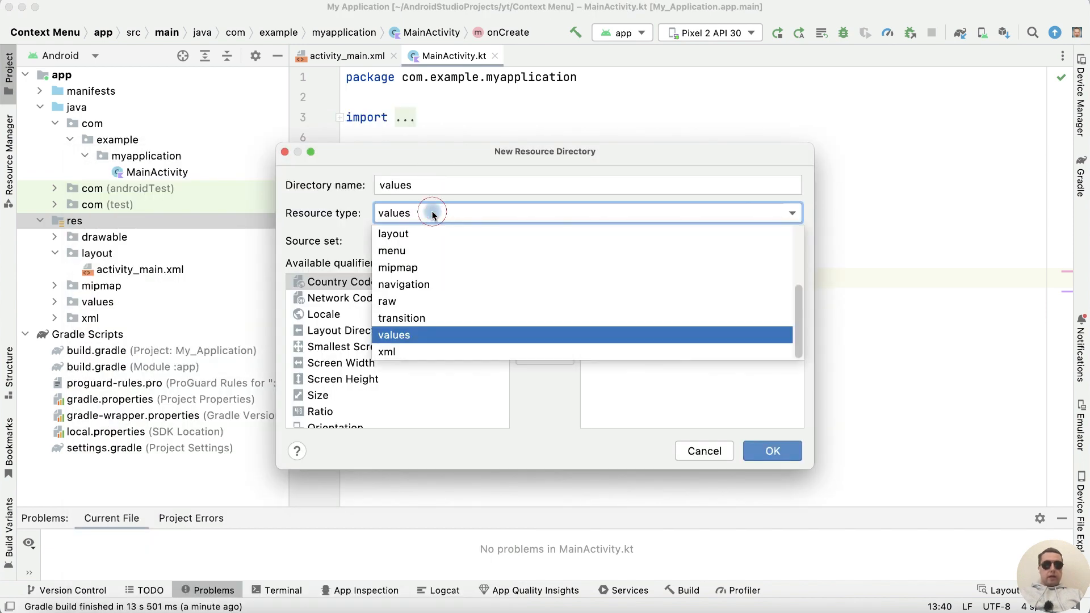
pyautogui.click(393, 250)
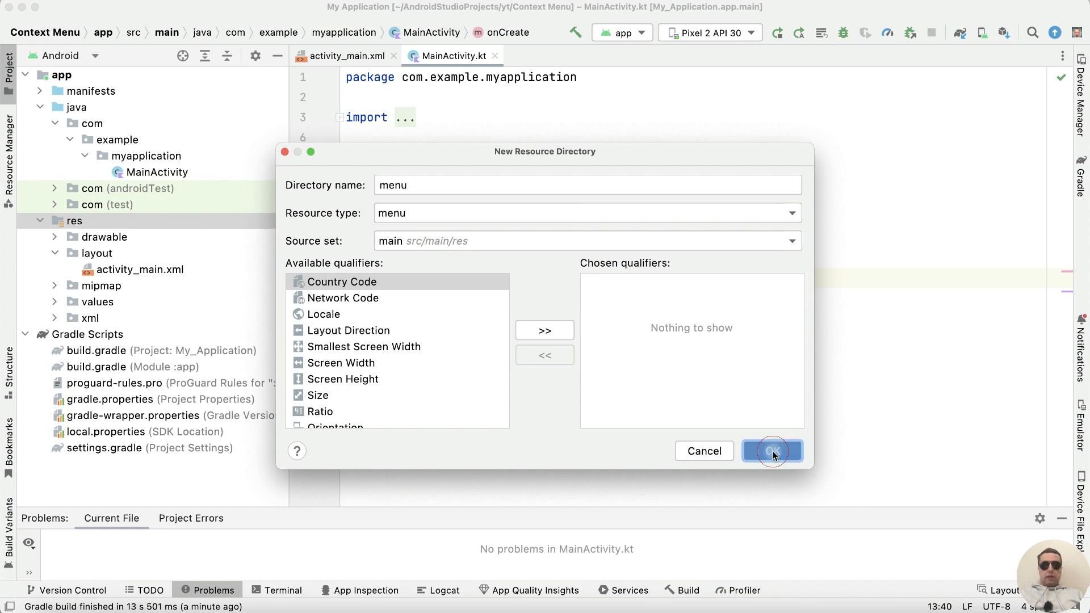
pyautogui.click(771, 450)
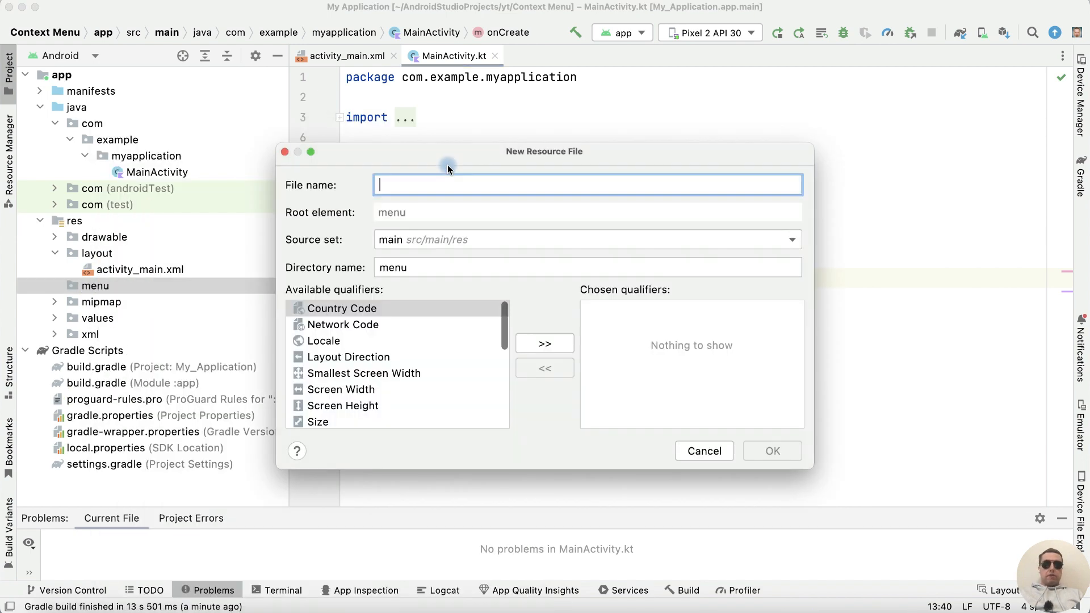
# Create a menu resource file named context_menu.
pyautogui.write('con')
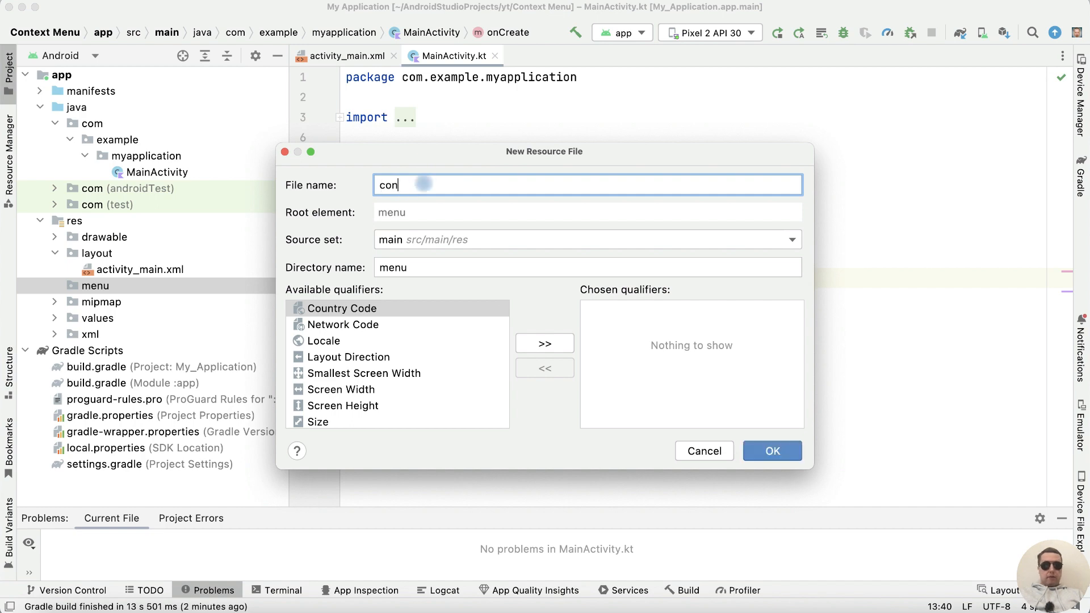
pyautogui.write('text_men')
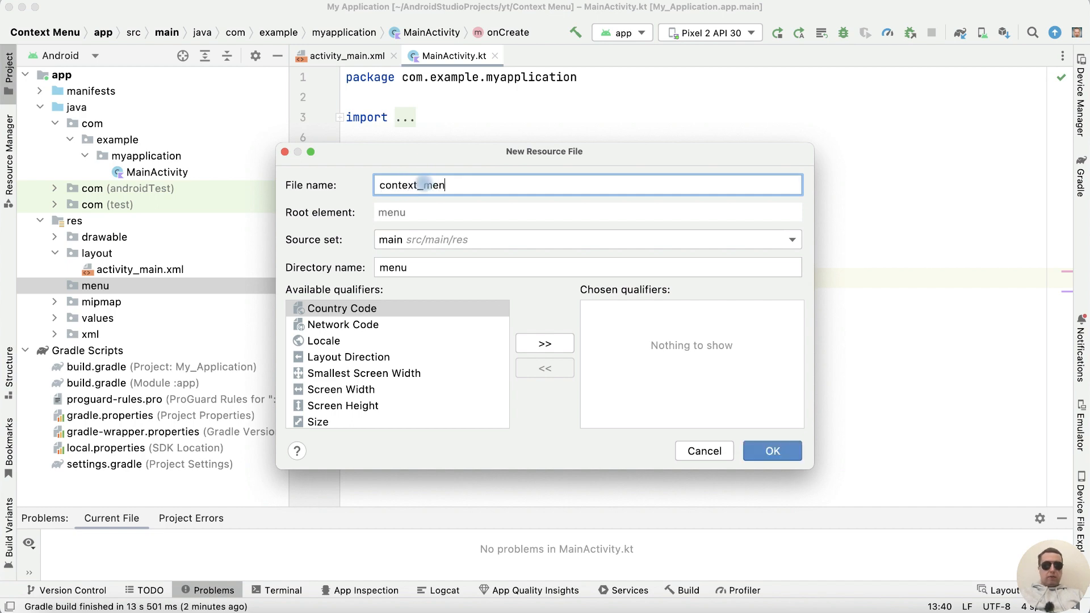
pyautogui.click(772, 450)
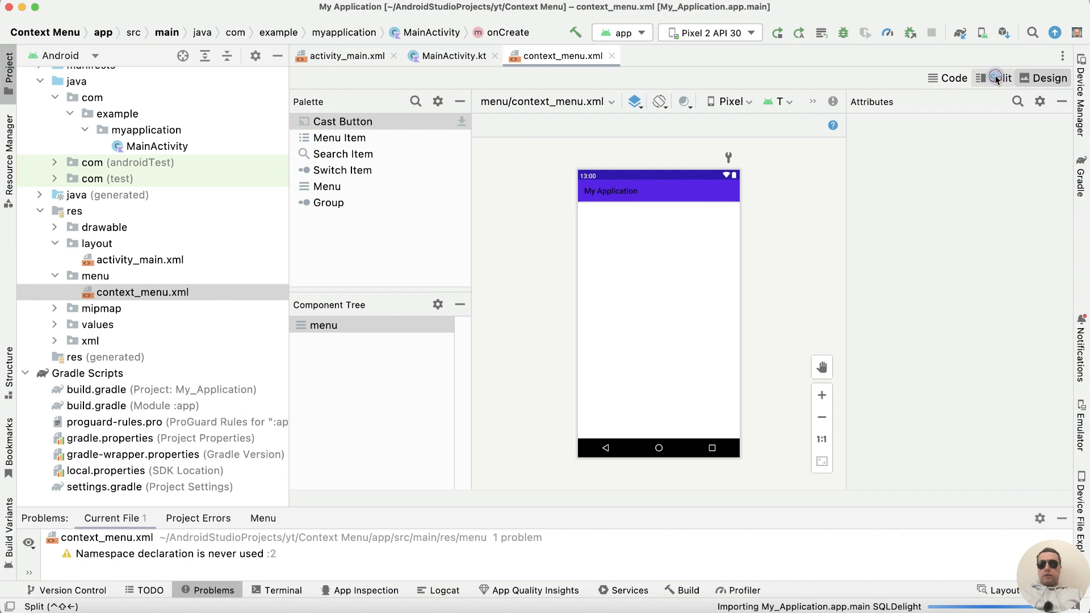
# In Split view, add an item with id xml_option_copy and title 'Copy' to the menu.
pyautogui.click(997, 78)
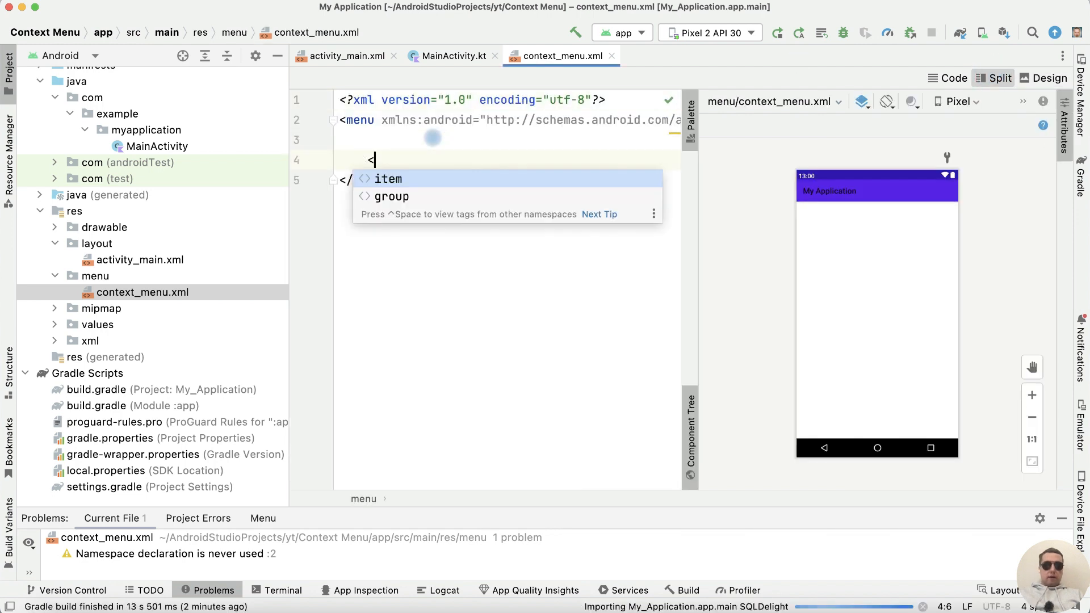
pyautogui.write('item')
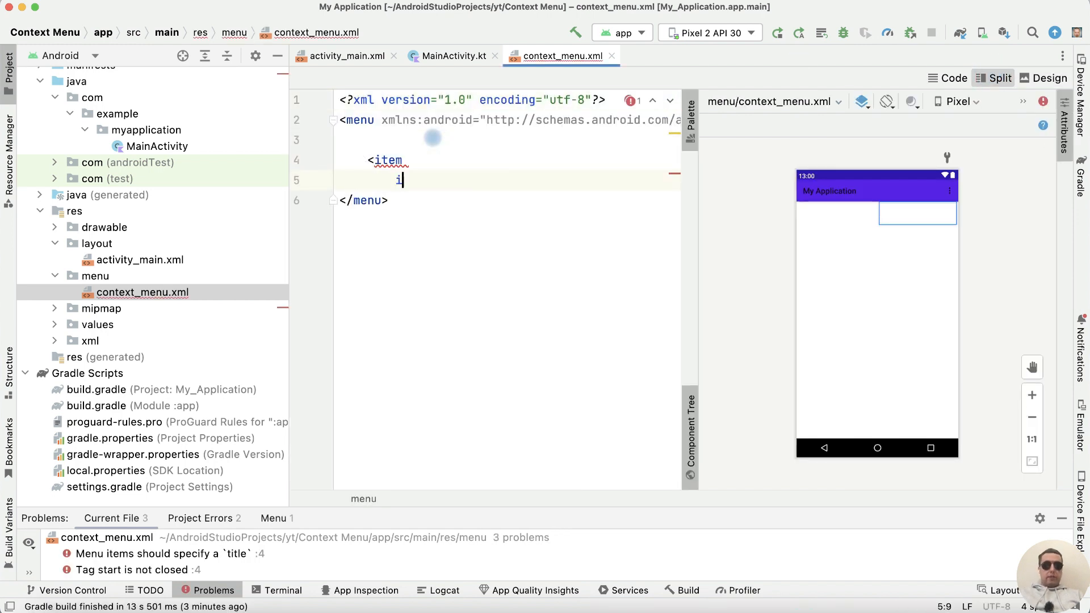
pyautogui.write('android:id="@+id/')
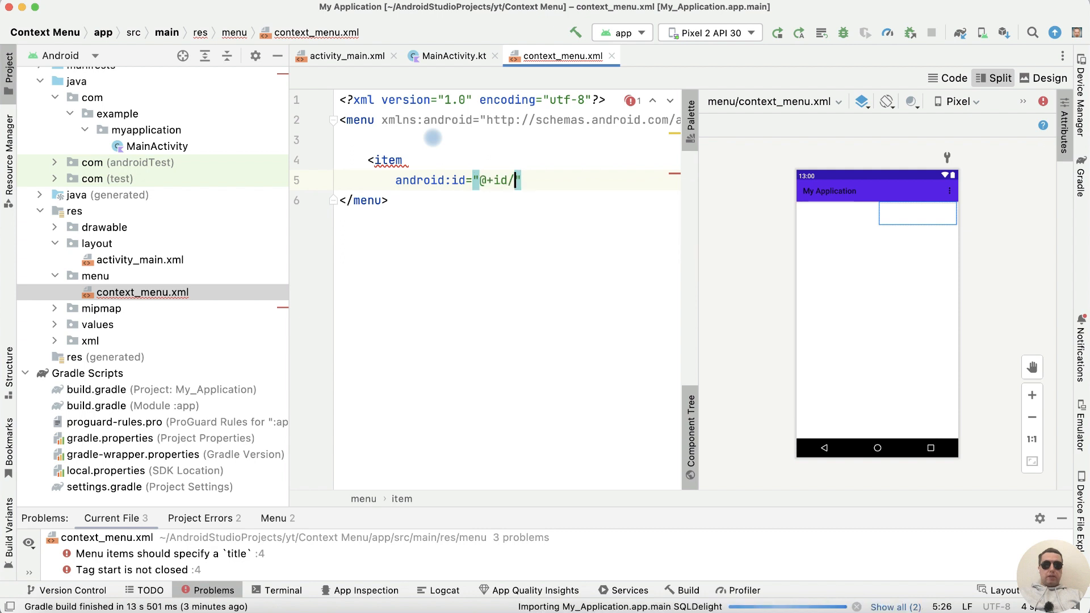
pyautogui.write('xml_op')
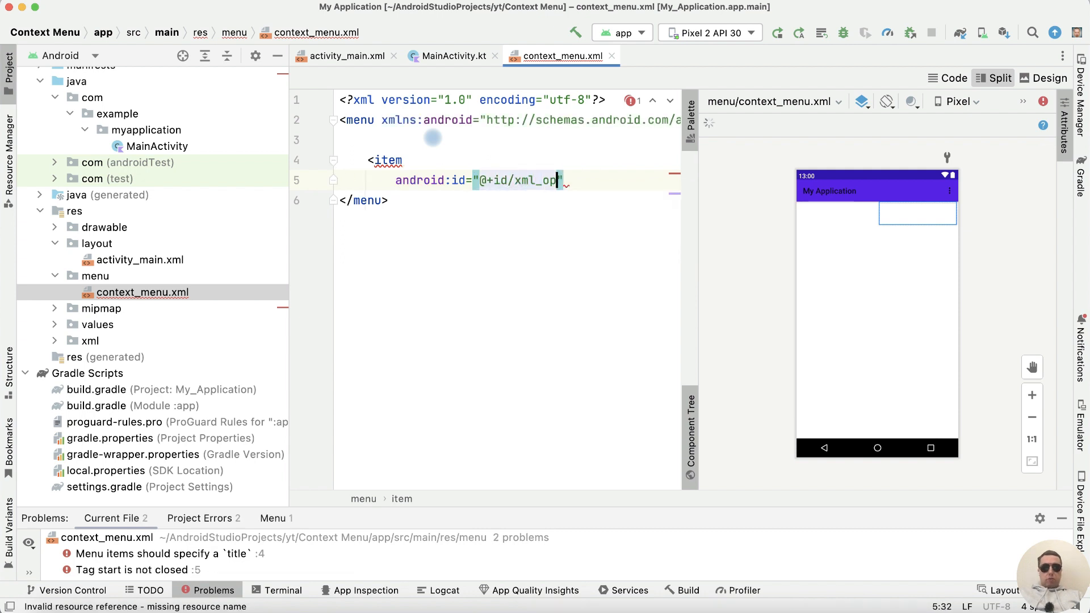
pyautogui.write('tion_copy')
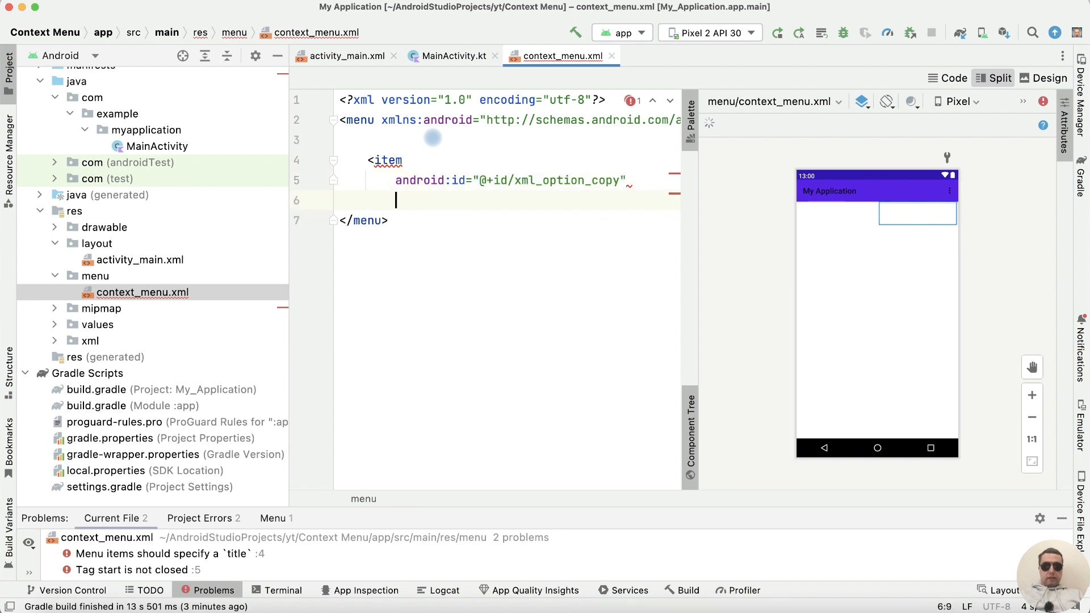
pyautogui.write('android:title="Cop')
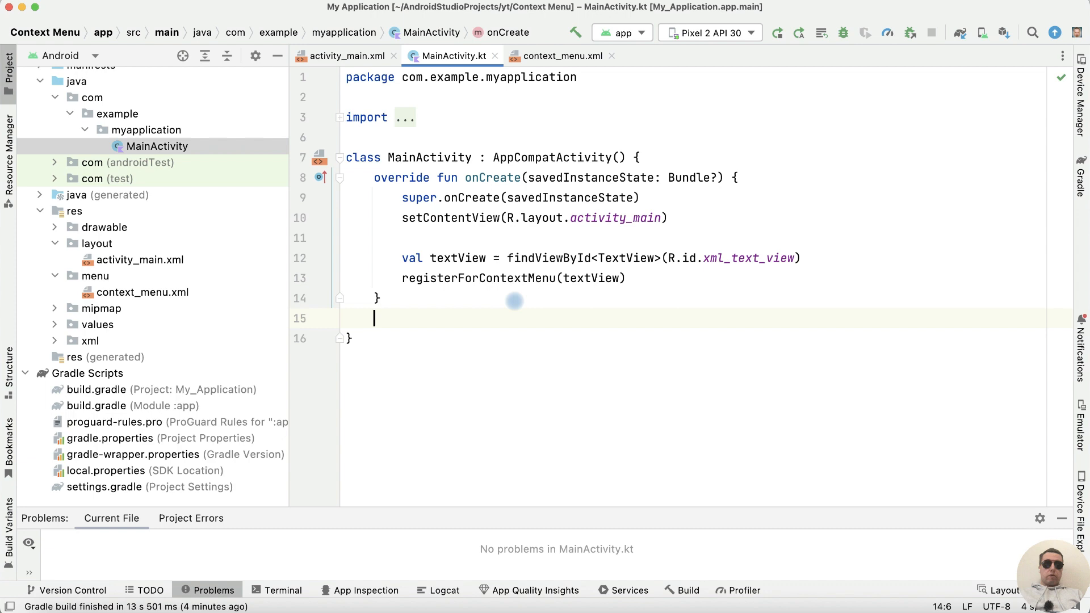
# Override onCreateContextMenu and onContextItemSelected, inflating R.menu.context_menu into menu.
pyautogui.write('oncrco')
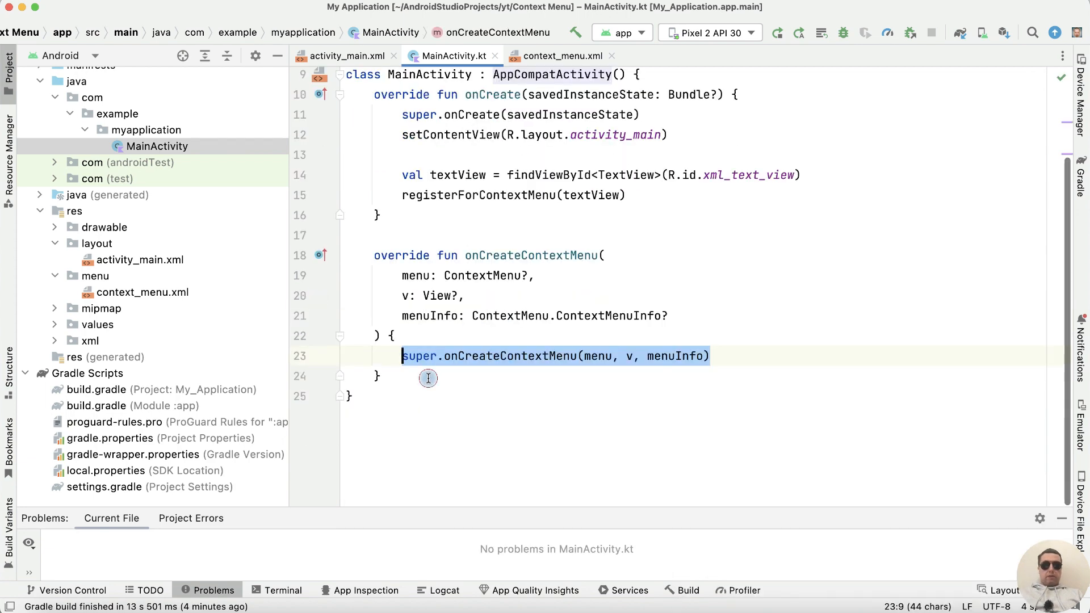
pyautogui.write('on')
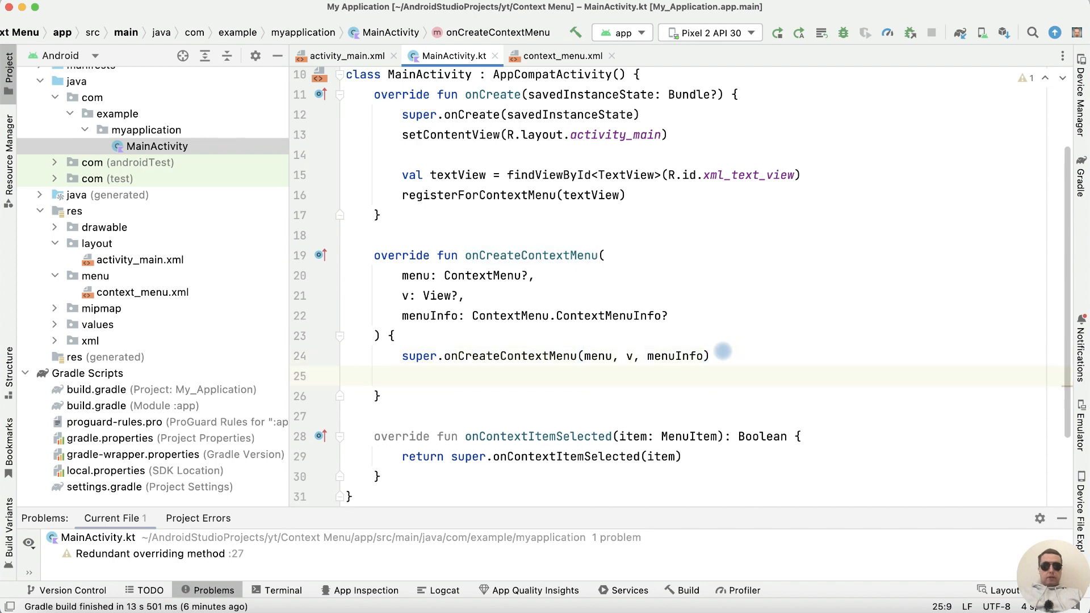
pyautogui.write('menu')
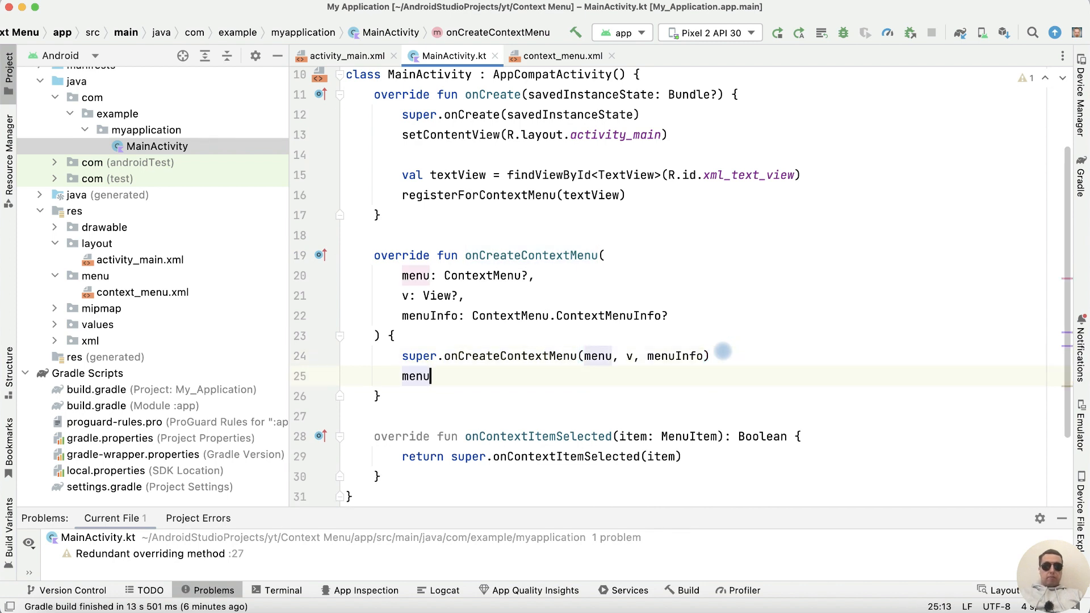
pyautogui.write('Inflater.inflate(')
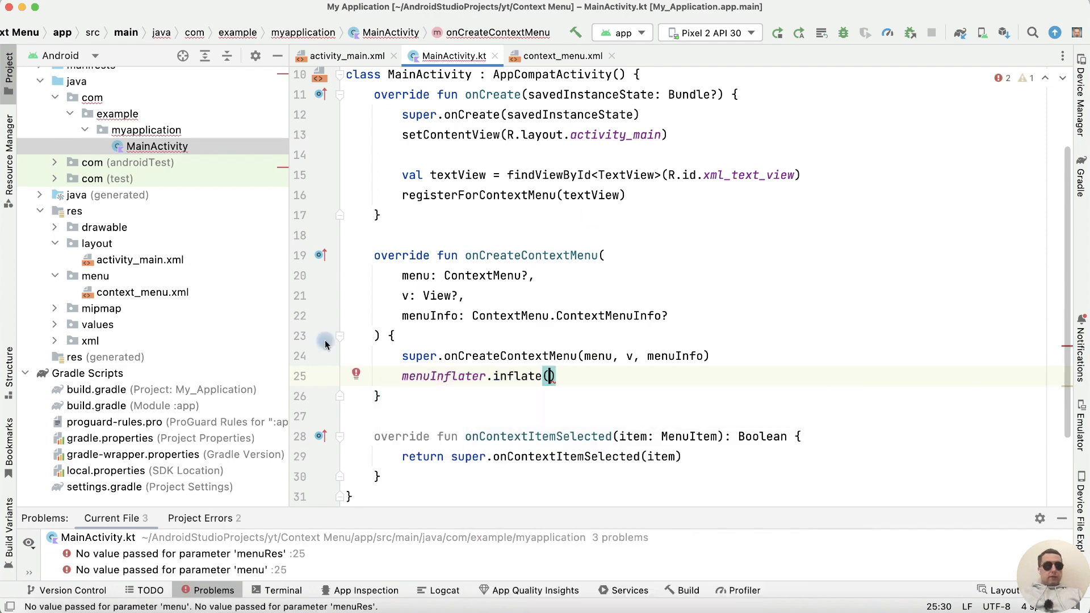
pyautogui.moveTo(571, 365)
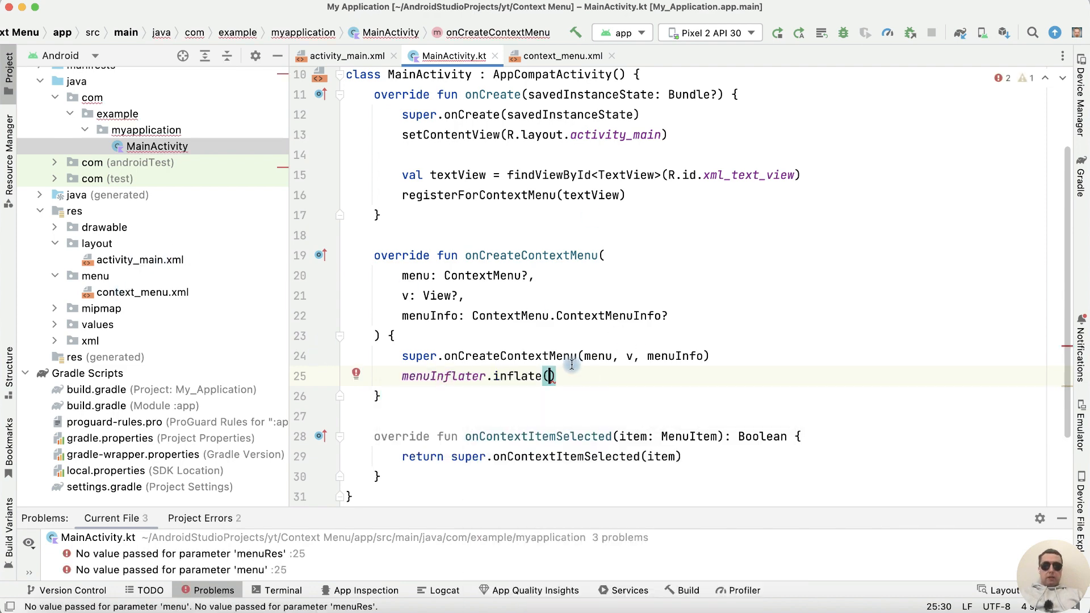
pyautogui.write('R.m')
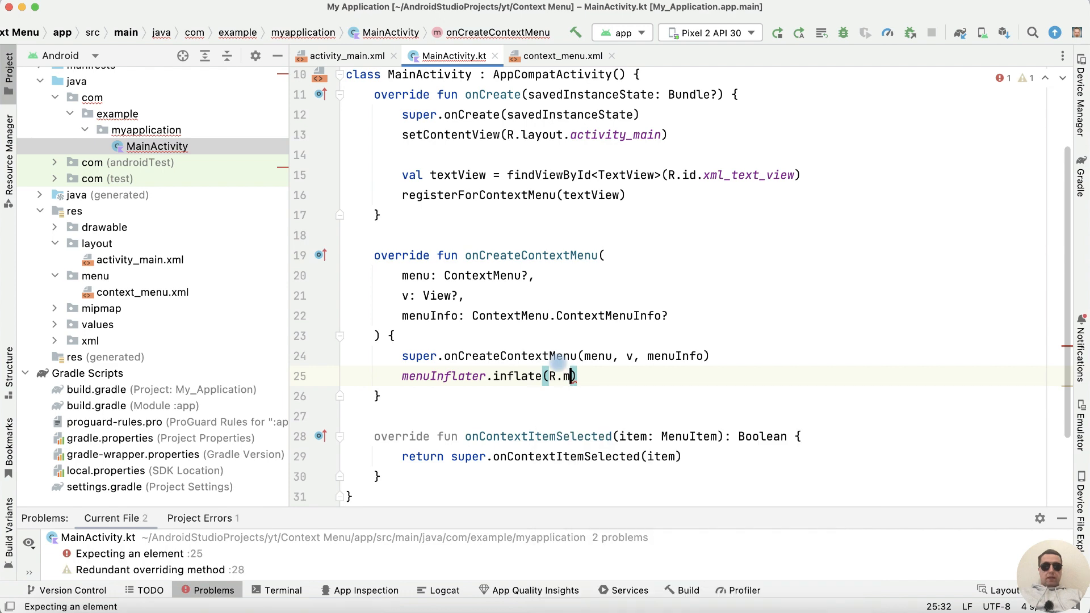
pyautogui.write('enu.context_menu')
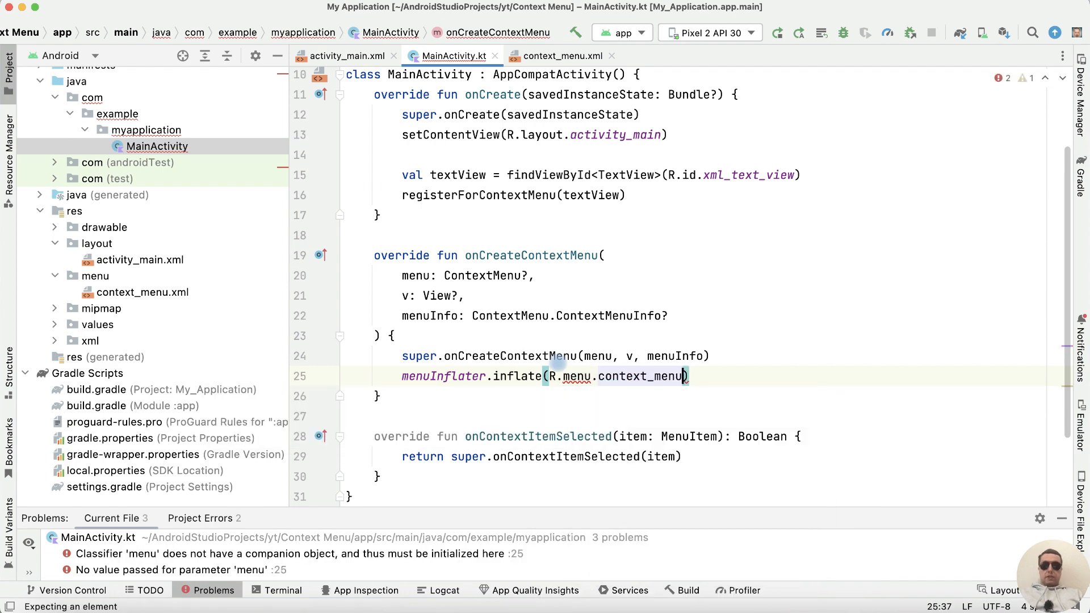
pyautogui.write(',')
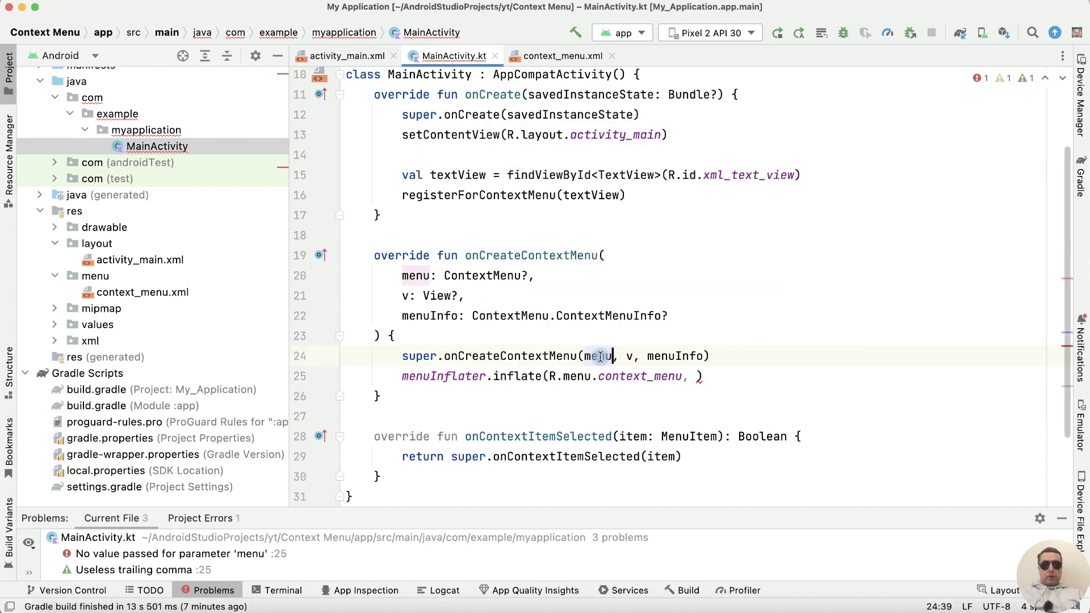
pyautogui.write('menu')
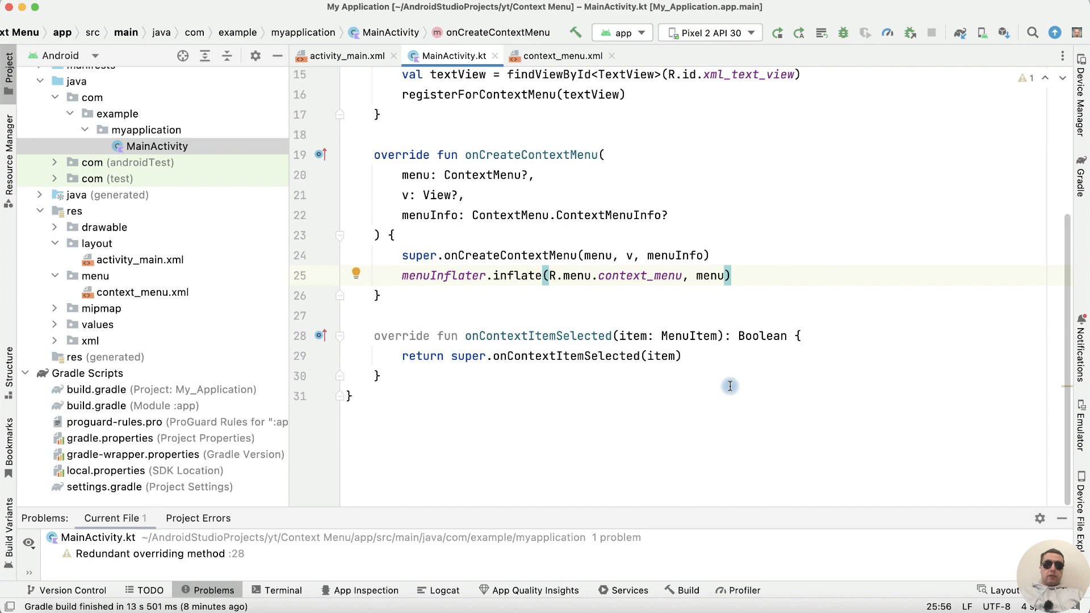
# Replace the handler's return with a when on item.itemId, starting an xml_option_copy case.
pyautogui.doubleClick(537, 336)
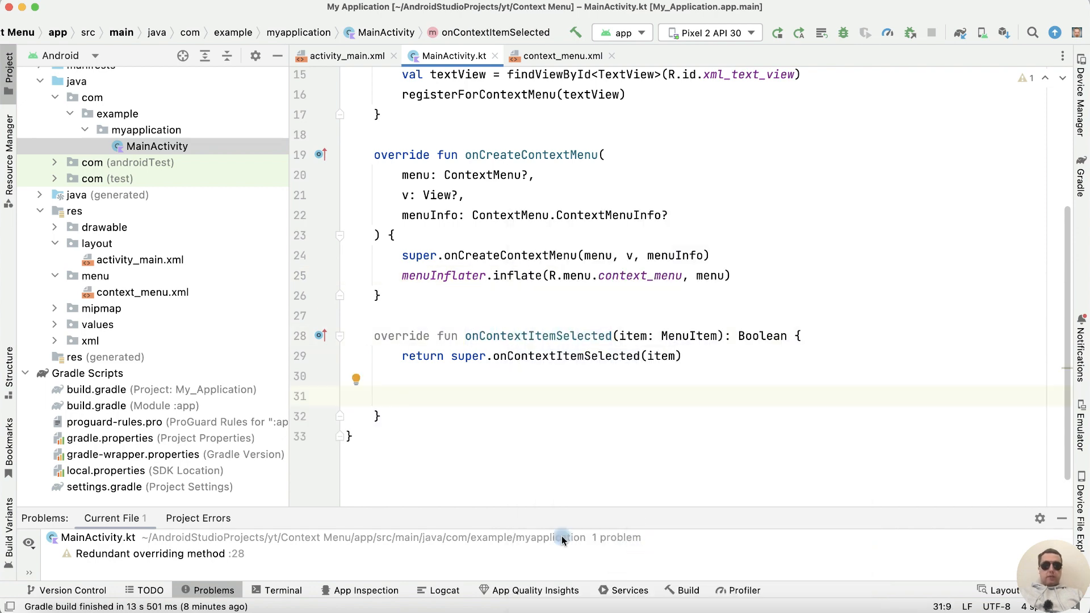
pyautogui.write('when(item')
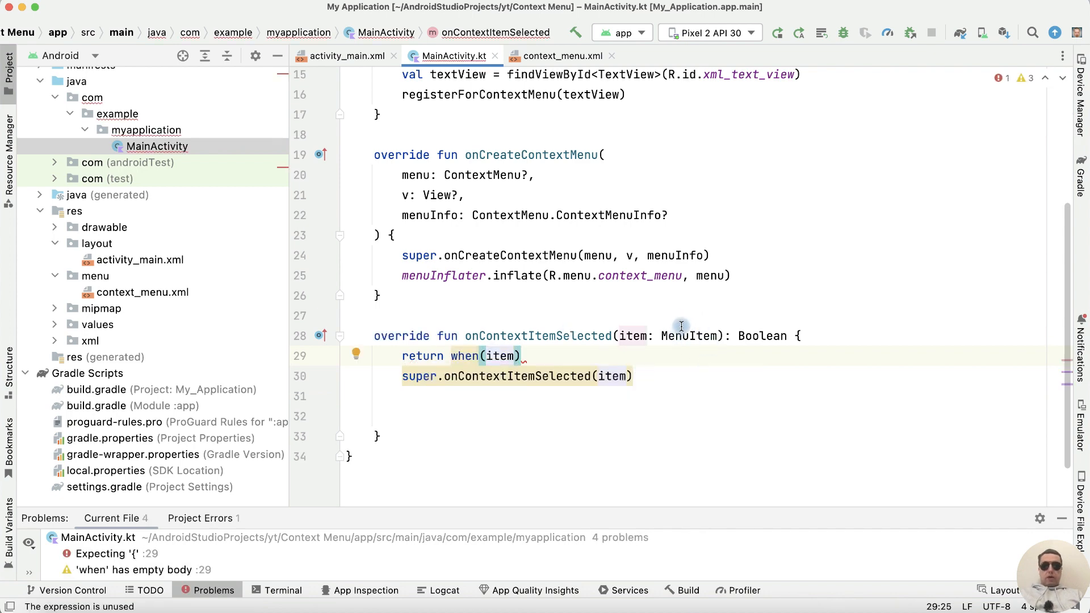
pyautogui.write('.itemId')
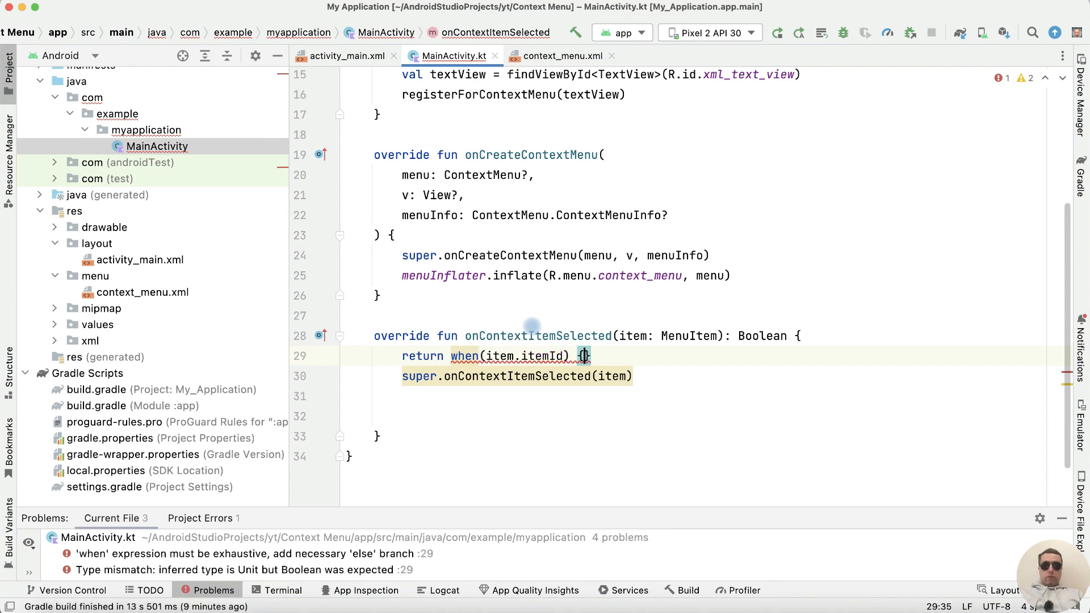
pyautogui.write('R.id.')
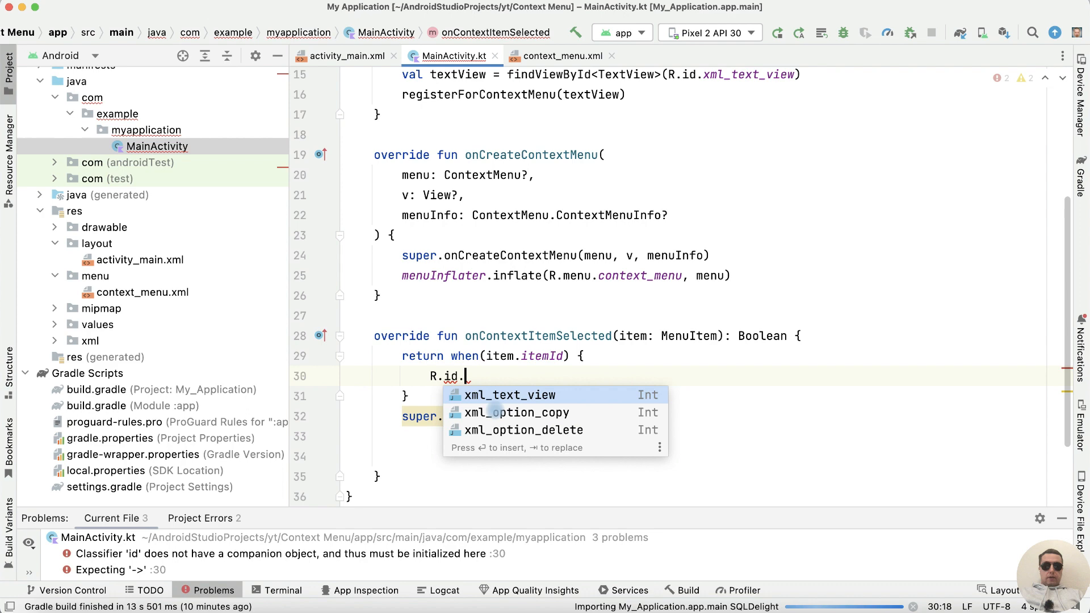
pyautogui.click(517, 412)
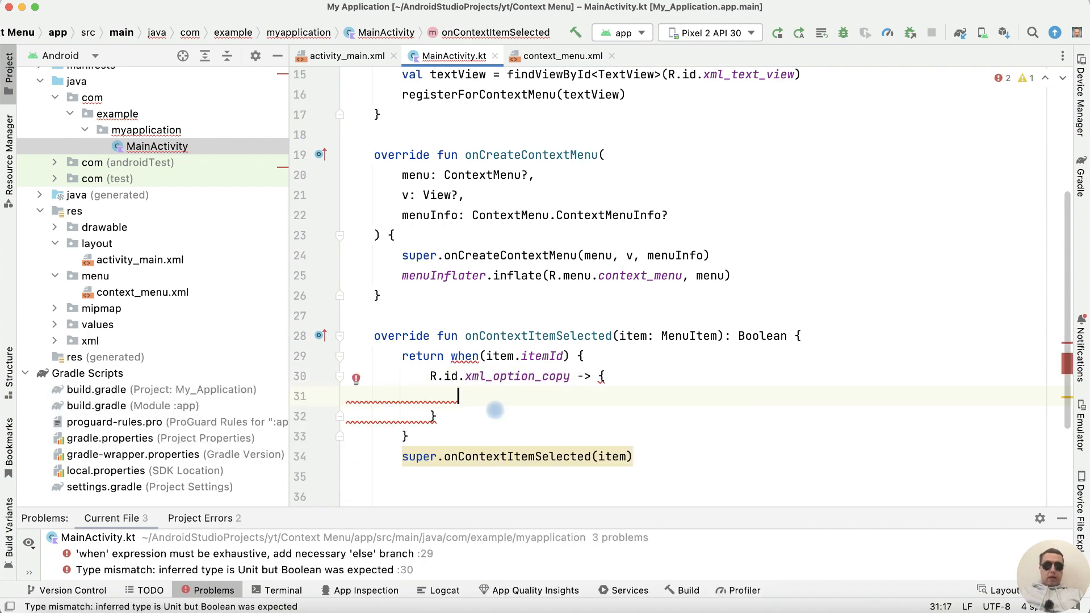
# Show a short 'This text has been copied' toast in the copy branch.
pyautogui.write('Toast')
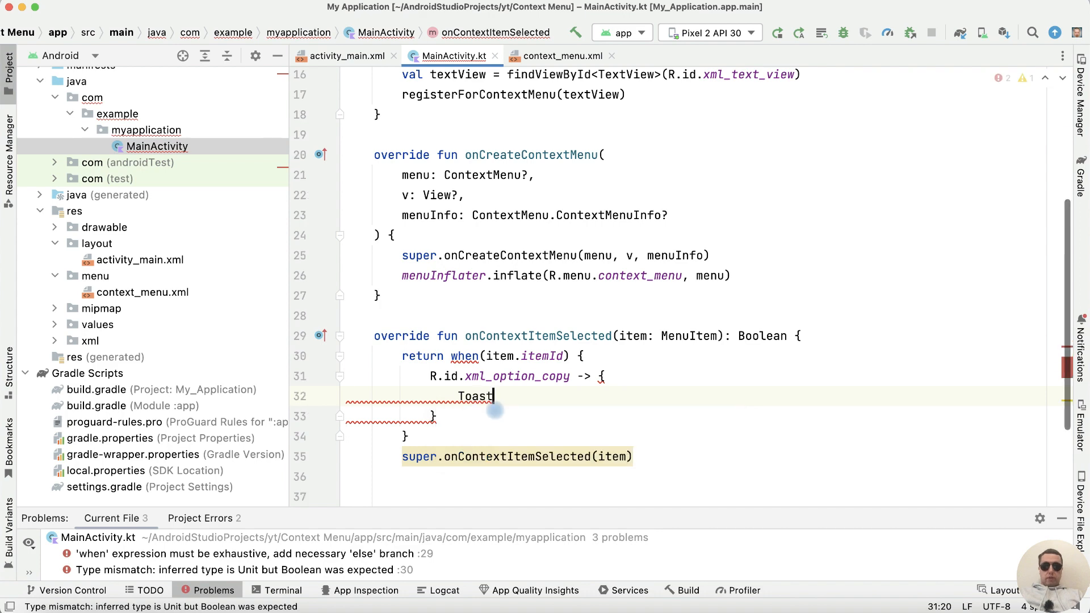
pyautogui.write('.')
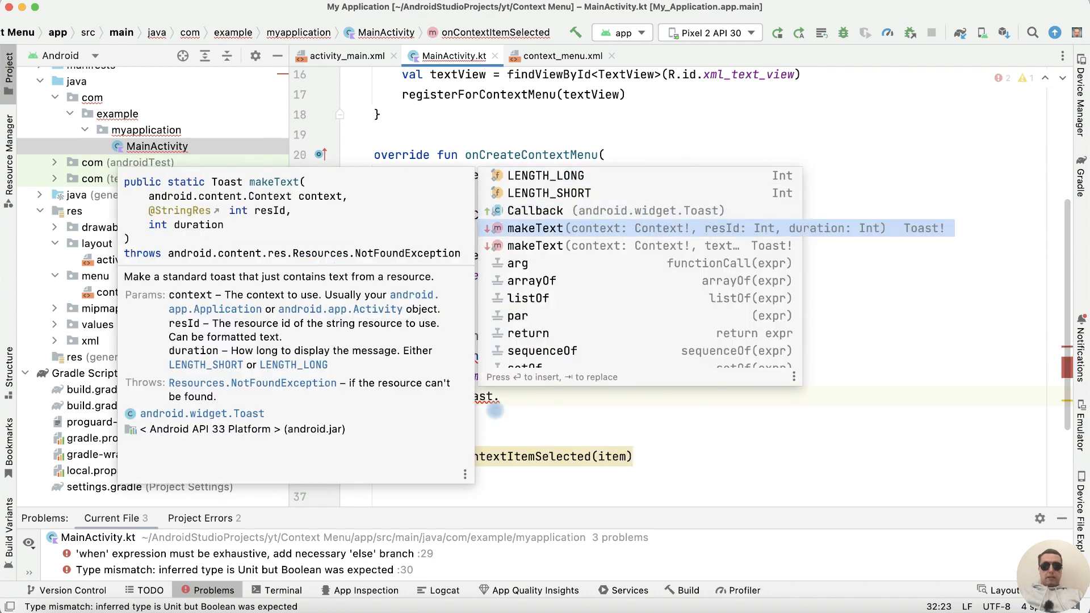
pyautogui.write('show')
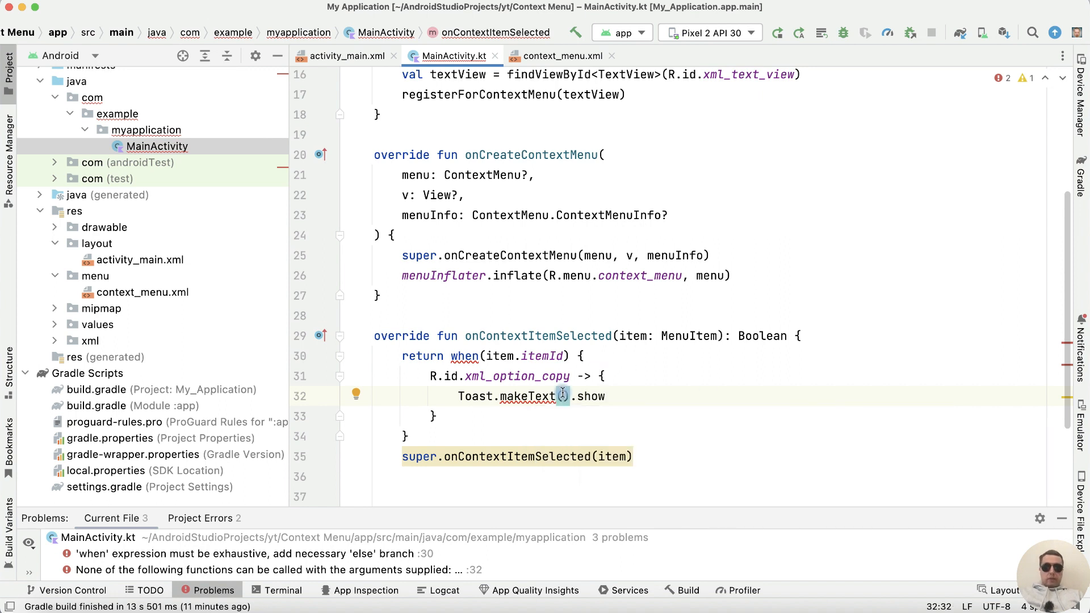
pyautogui.write('context: this,')
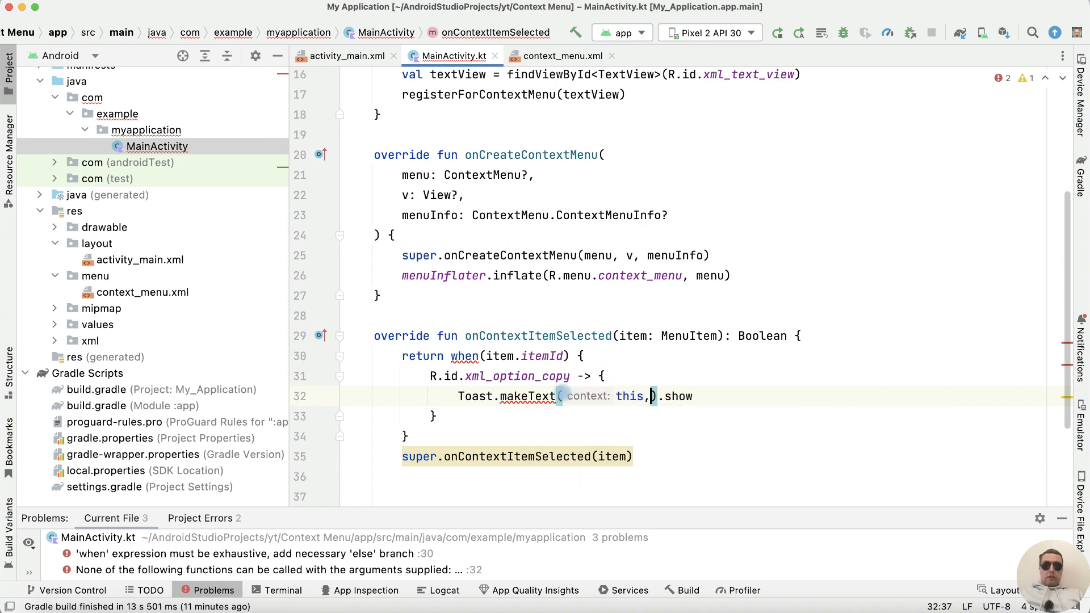
pyautogui.write('"This"')
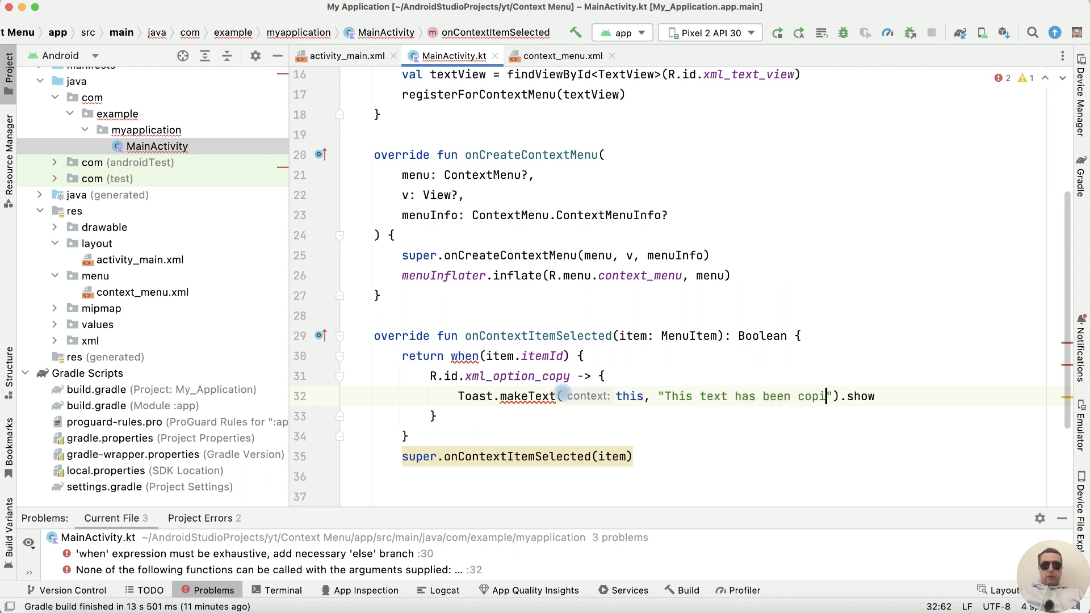
pyautogui.write('ed", Toast.LENGTH_SHORT')
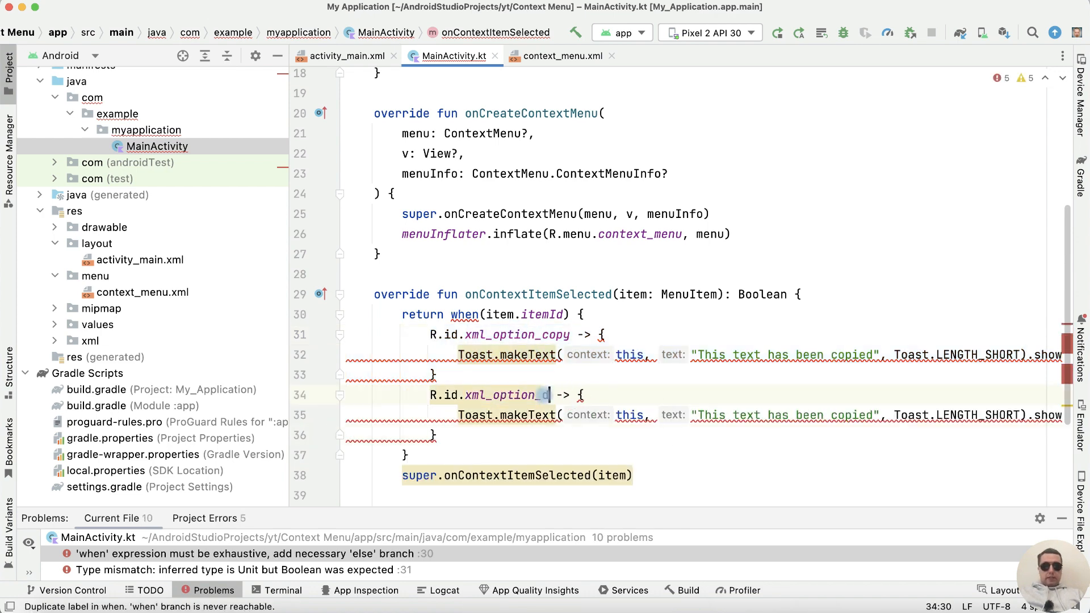
# Make the second branch xml_option_delete with a 'deleted' toast, add else -> super, return true.
pyautogui.write('elete')
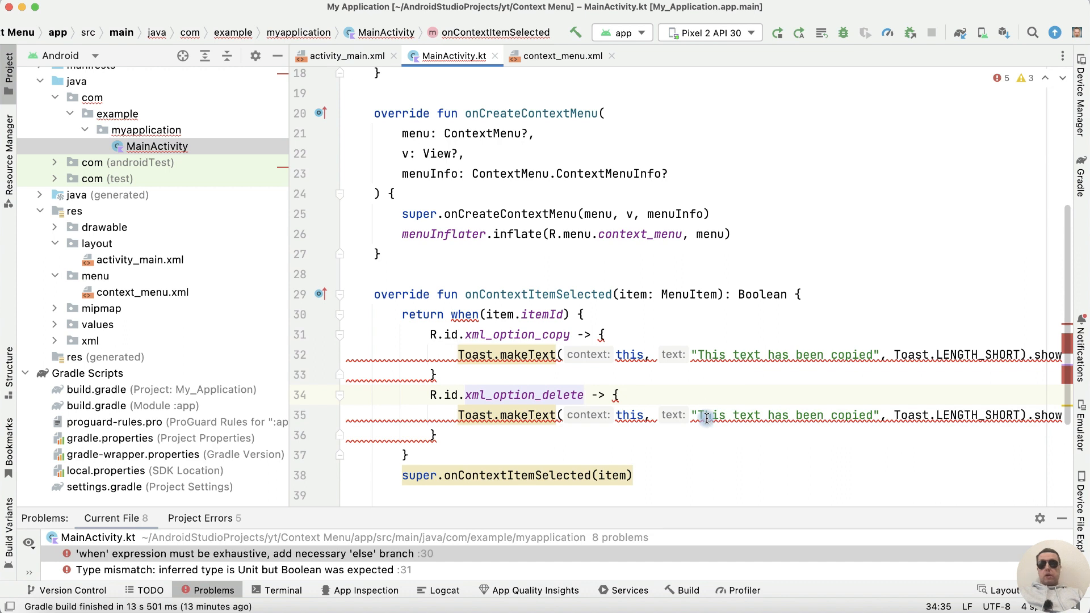
pyautogui.doubleClick(853, 415)
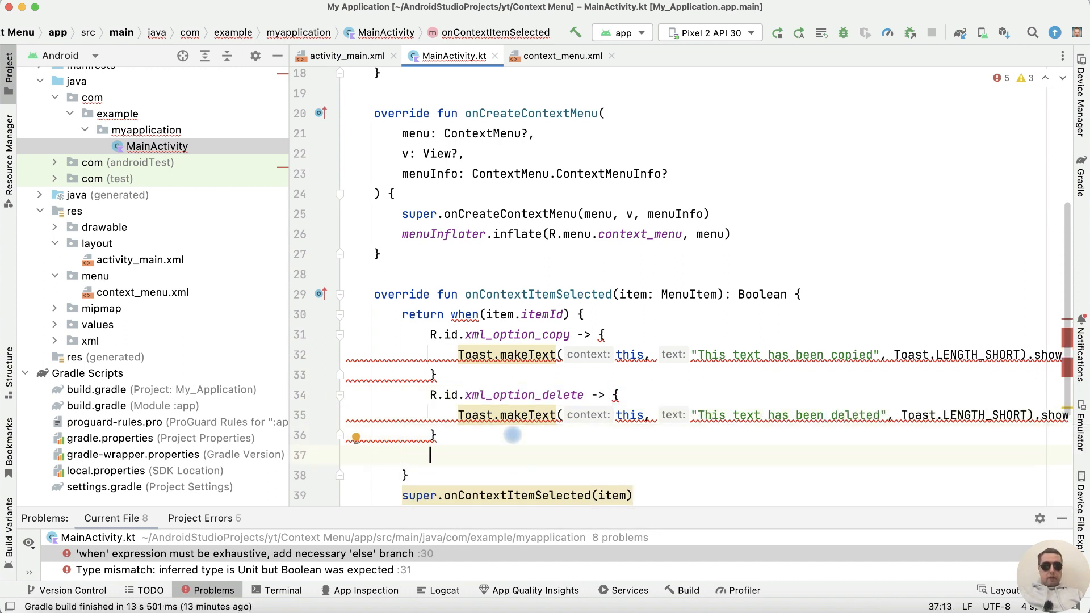
pyautogui.write('else -> super.onContextItemSelected(item')
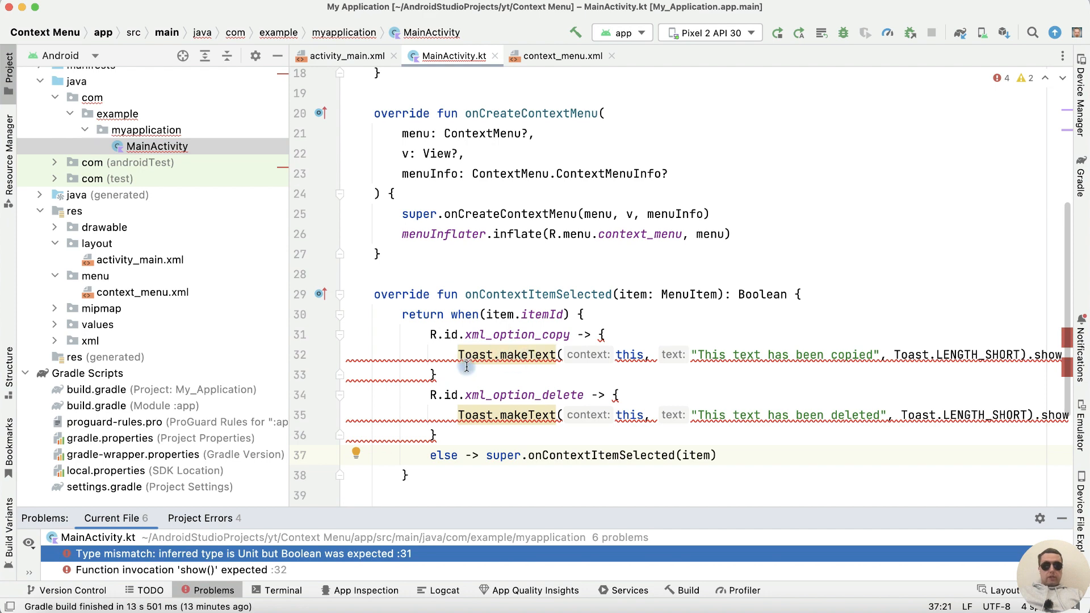
pyautogui.write('true')
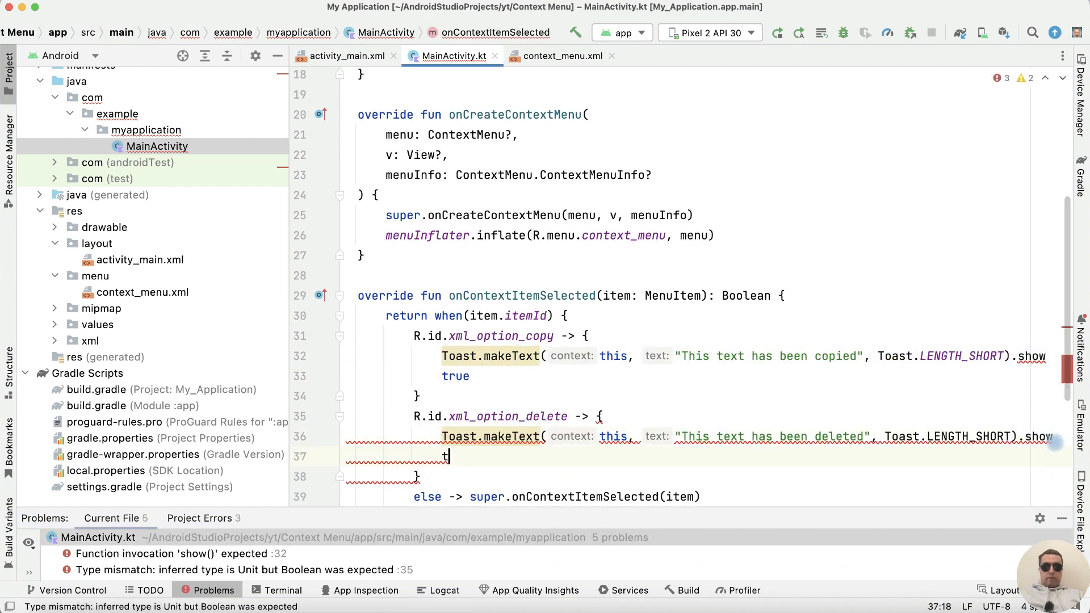
pyautogui.write('rue')
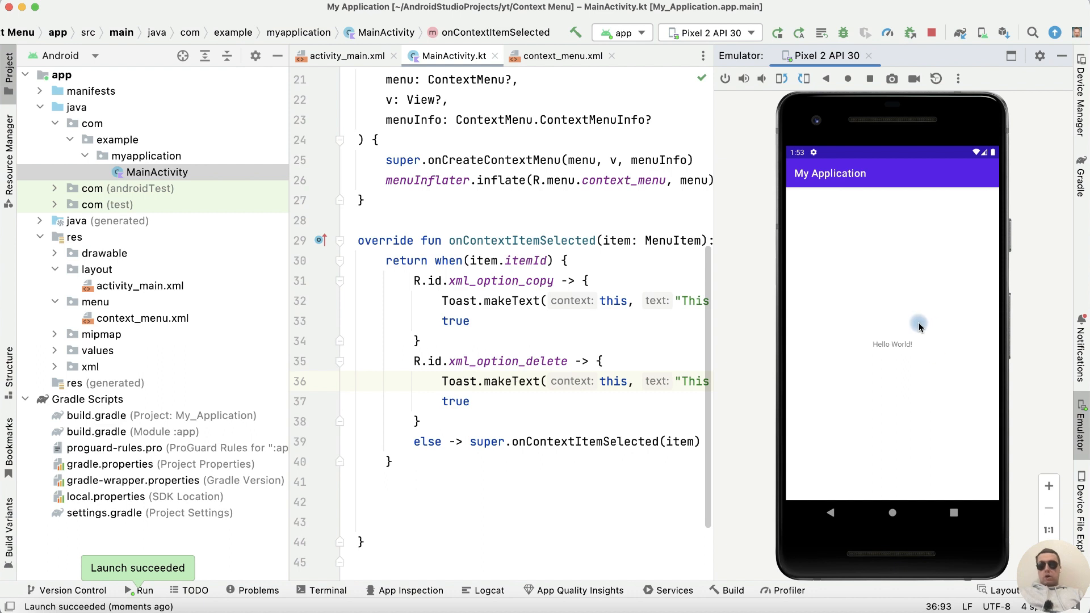
pyautogui.moveTo(892, 347)
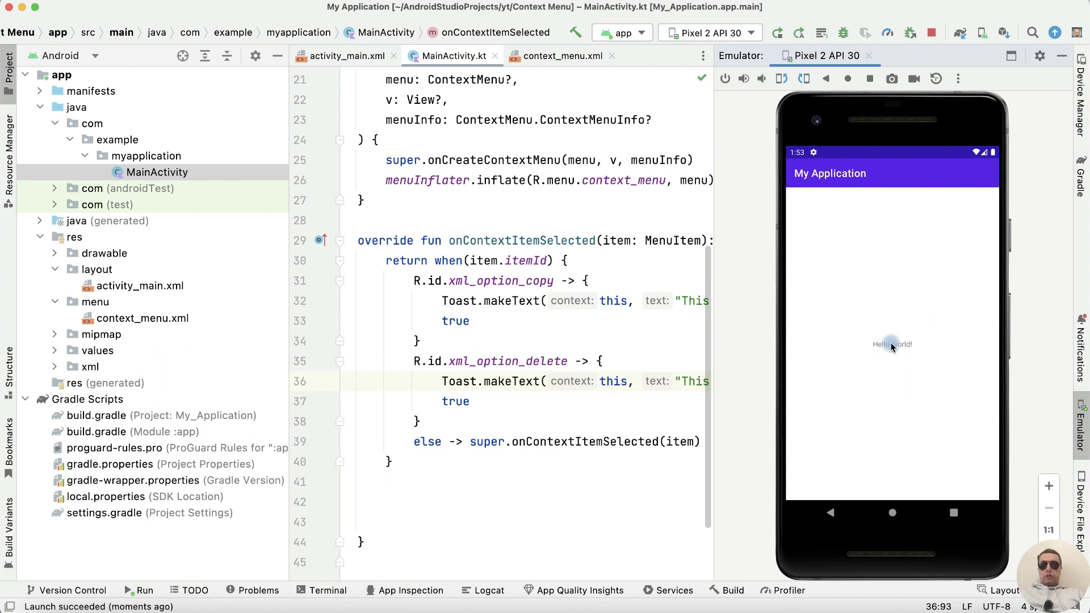
# In the emulator, long-press Hello World and try Copy this Text and Delete this Text.
pyautogui.click(892, 344)
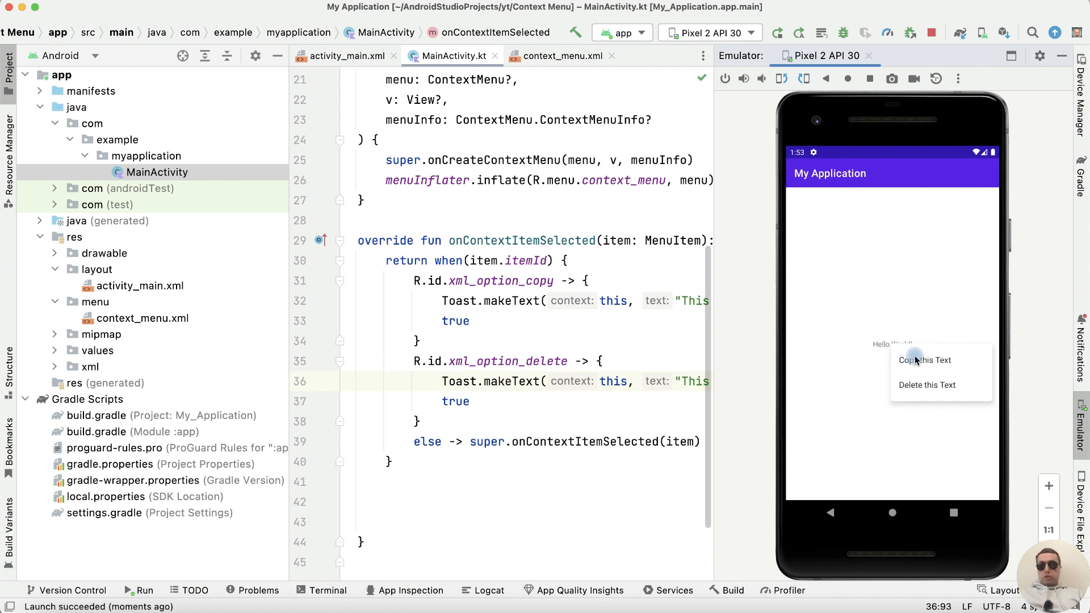
pyautogui.click(924, 360)
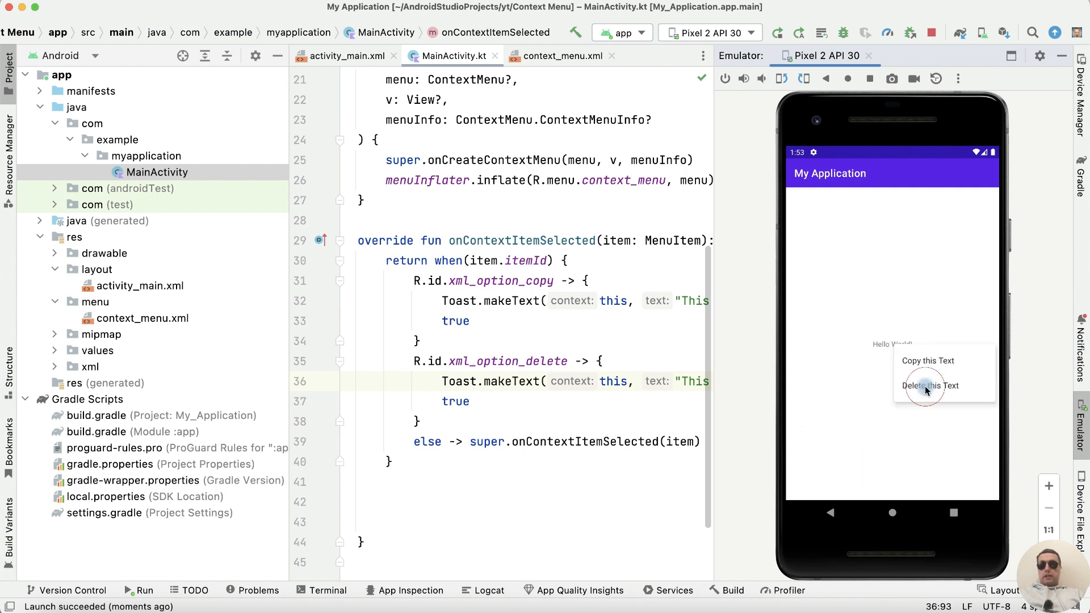
pyautogui.click(930, 386)
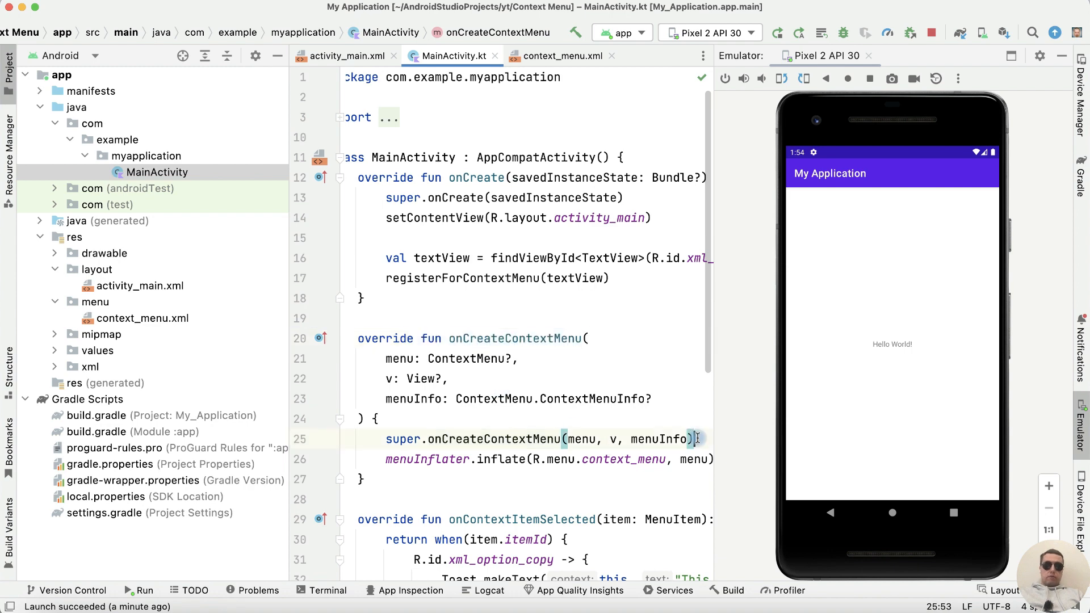
# Add menu.setHeaderTitle("Long click options:") after the super call in onCreateContextMenu.
pyautogui.write('menu.setHeaderTitle("')
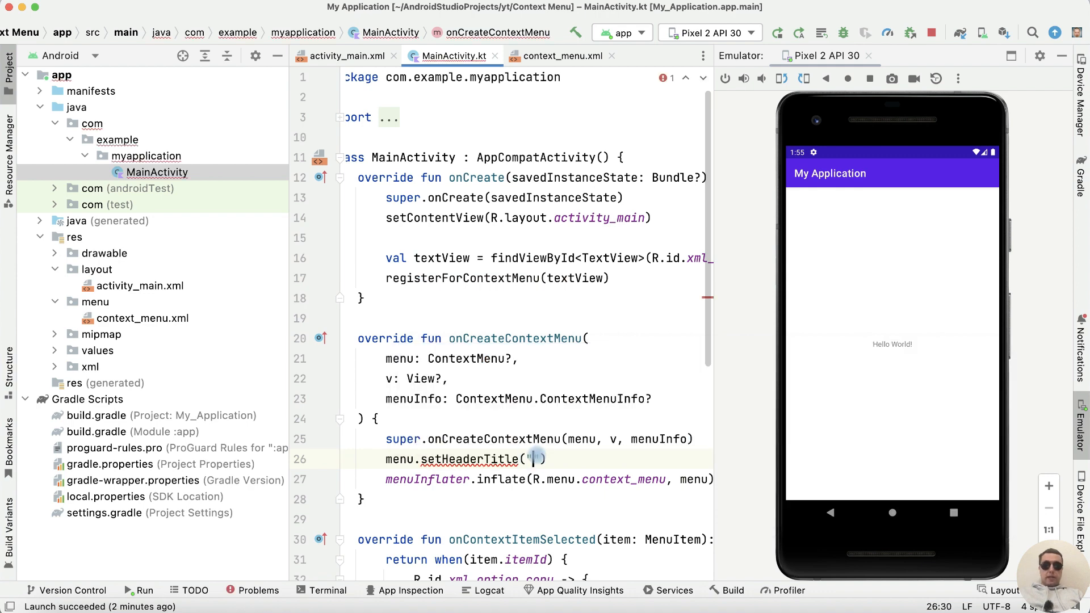
pyautogui.write('Long click op')
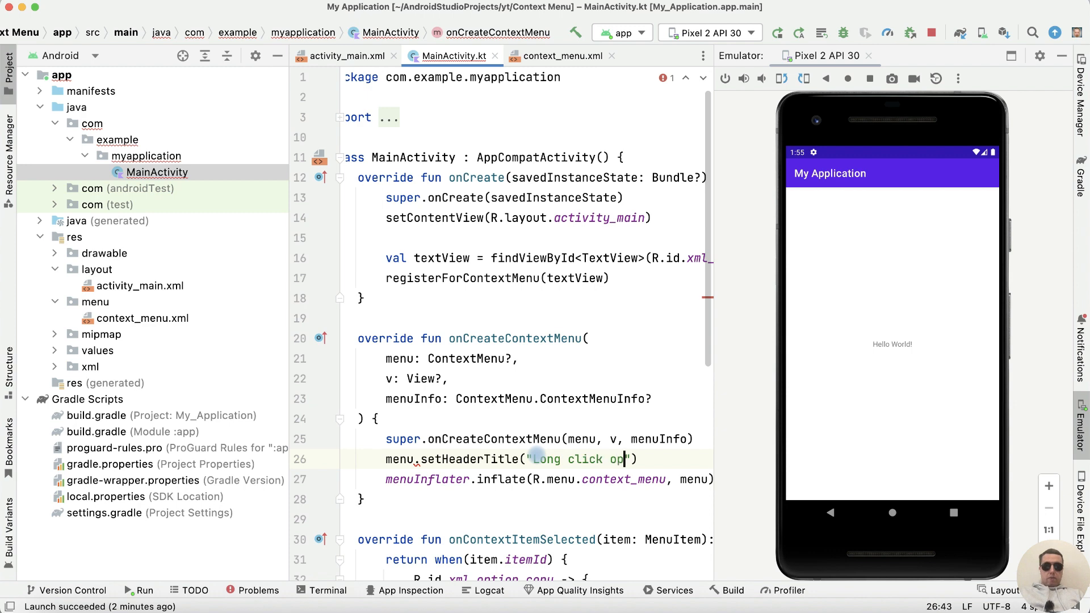
pyautogui.click(779, 33)
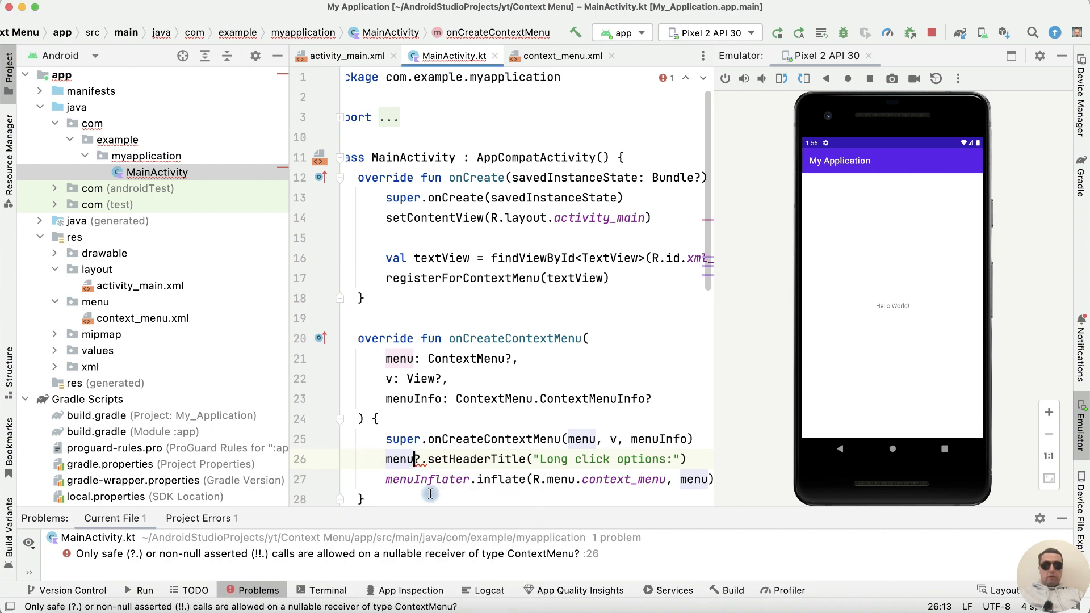
# Relaunch the app and long-press Hello World to see the 'Long click options:' header.
pyautogui.click(776, 33)
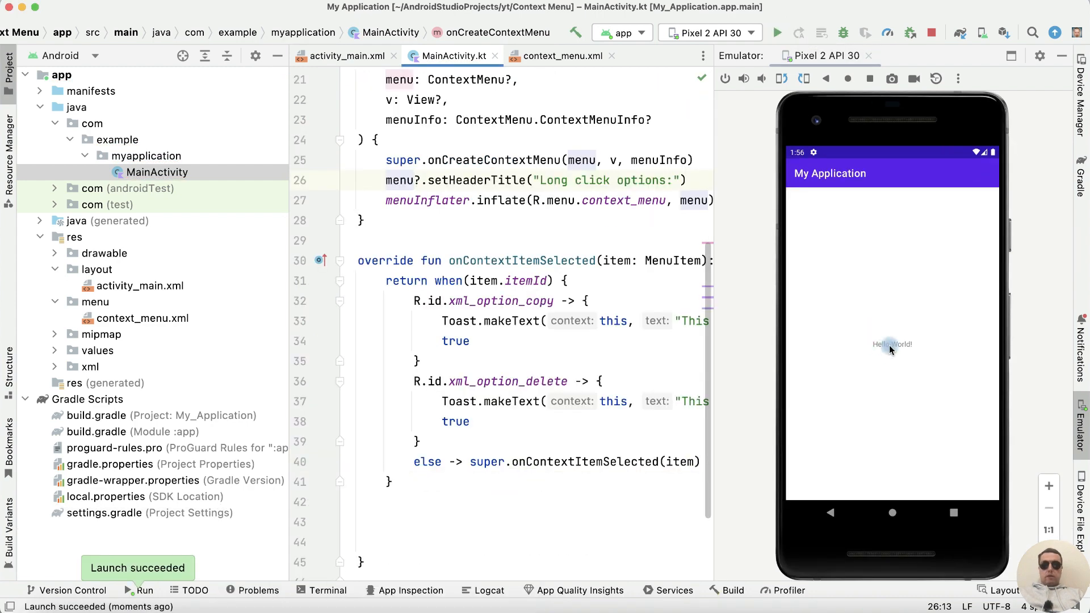
pyautogui.click(892, 343)
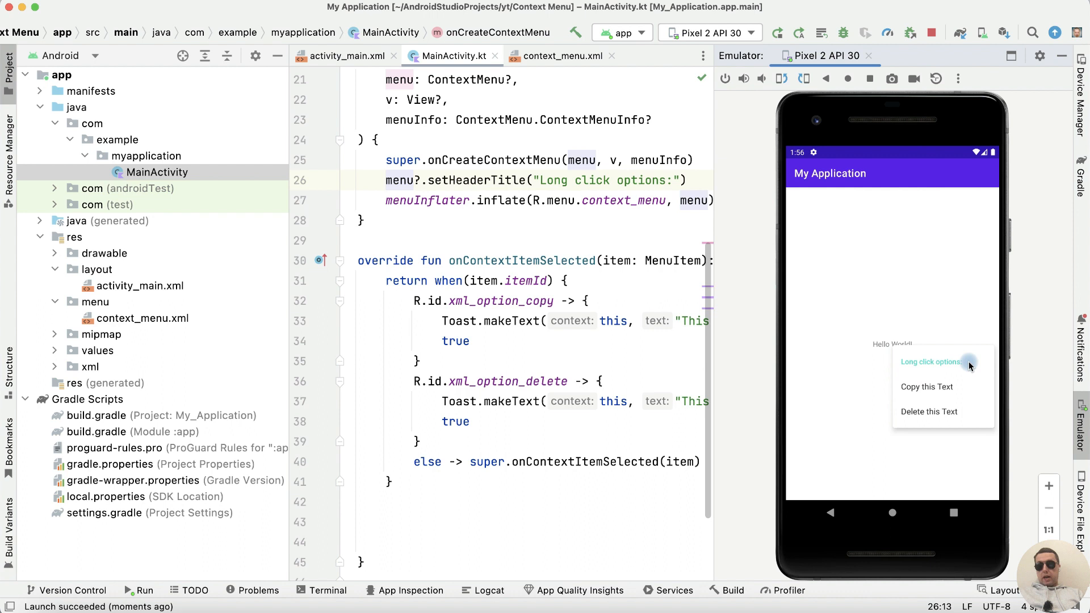
pyautogui.moveTo(919, 359)
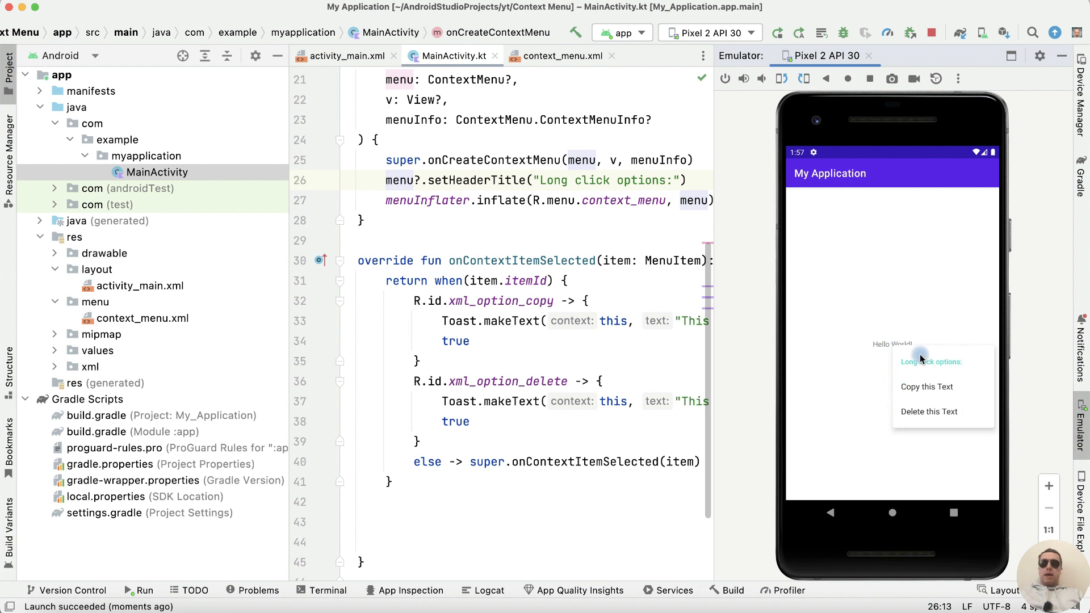